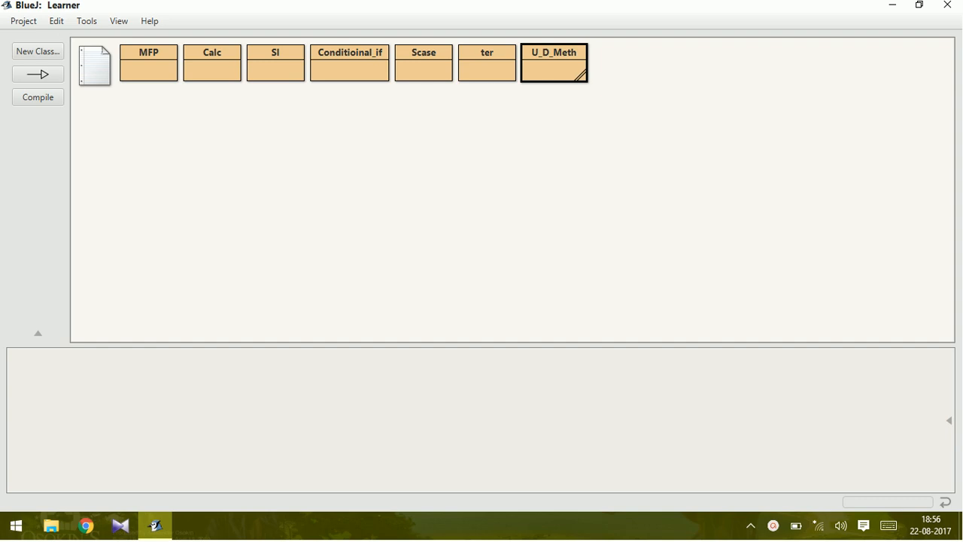
pyautogui.moveTo(491, 329)
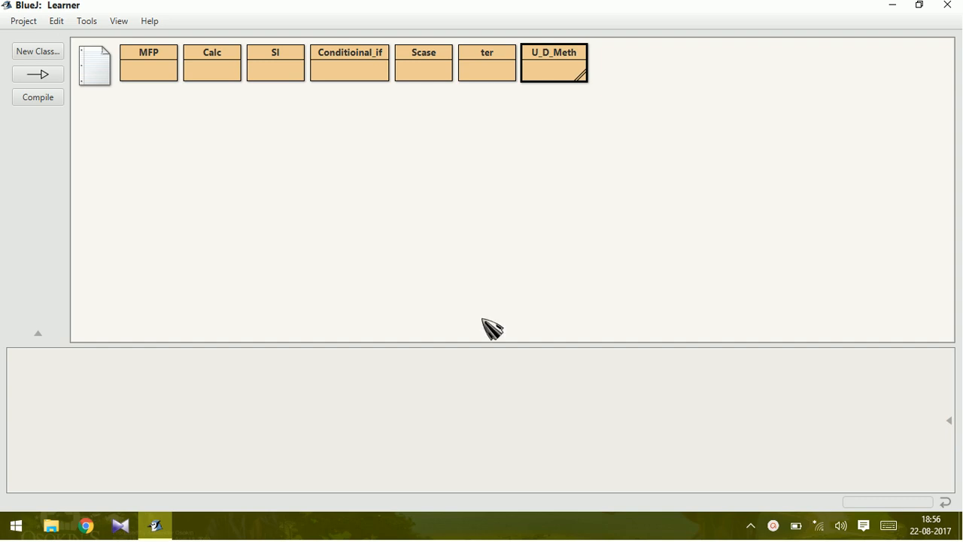
pyautogui.moveTo(596, 245)
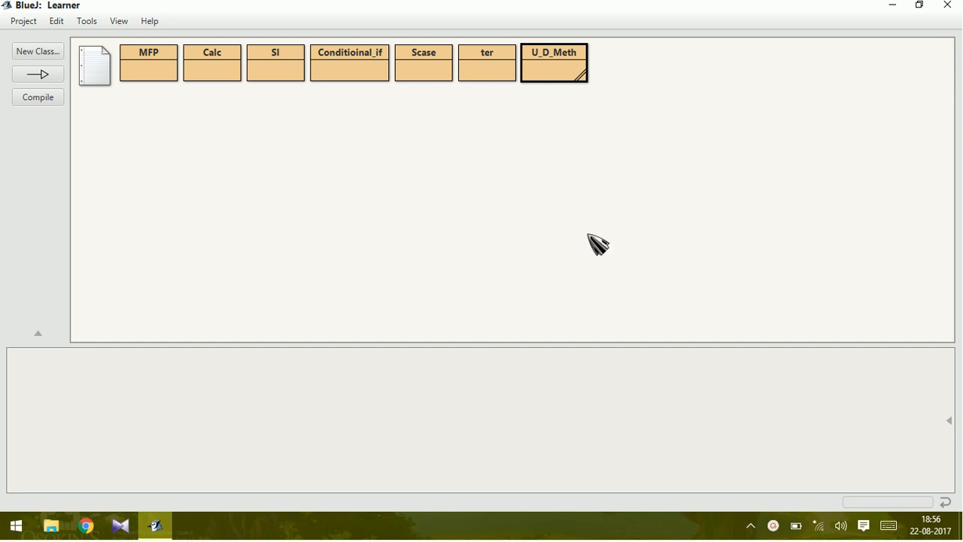
# - Create a new Java class named Calling and place its icon beside U_D_Meth
pyautogui.click(37, 51)
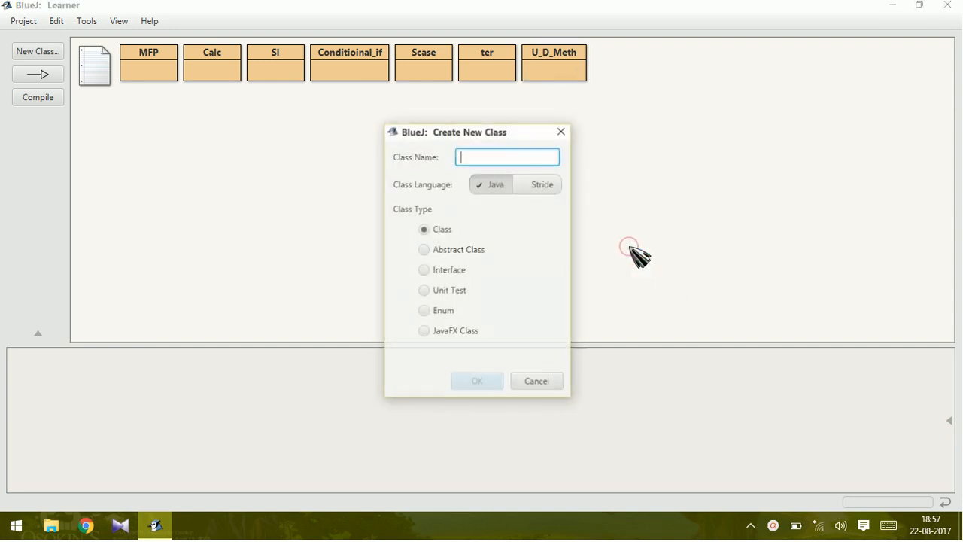
pyautogui.write('Call')
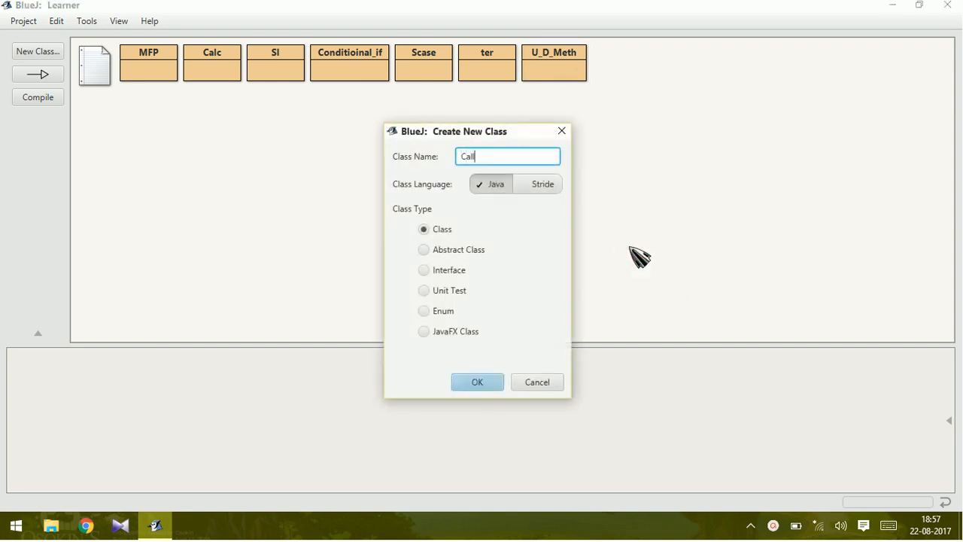
pyautogui.write('ing')
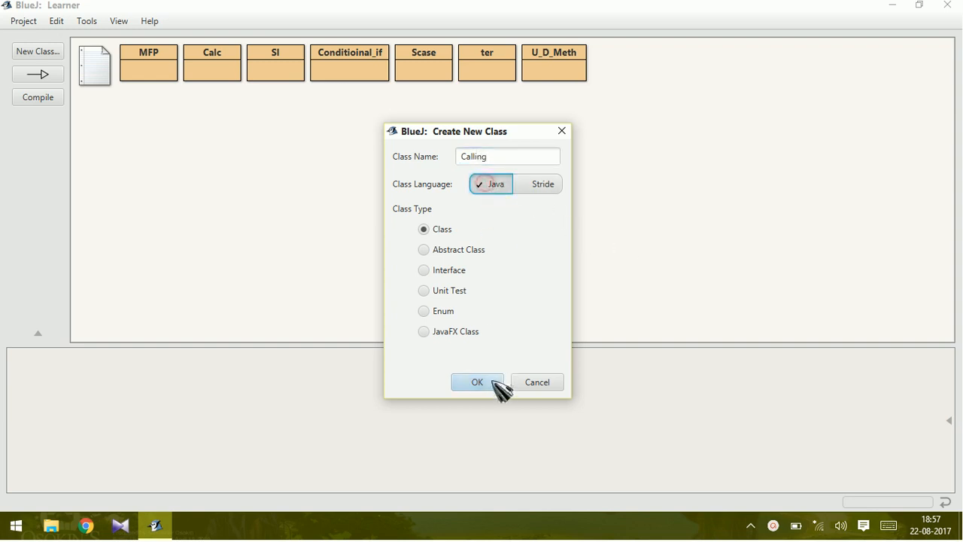
pyautogui.click(477, 382)
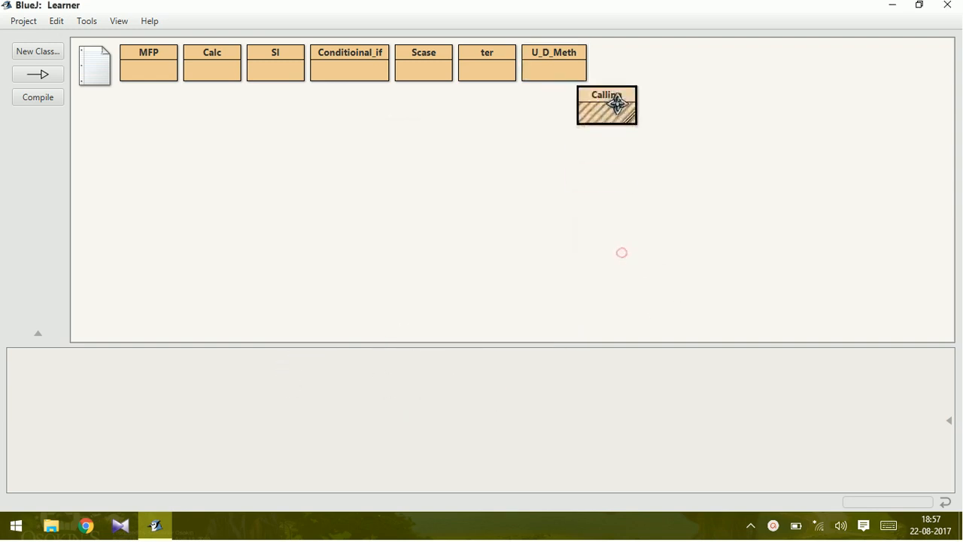
pyautogui.moveTo(607, 105); pyautogui.dragTo(628, 63)
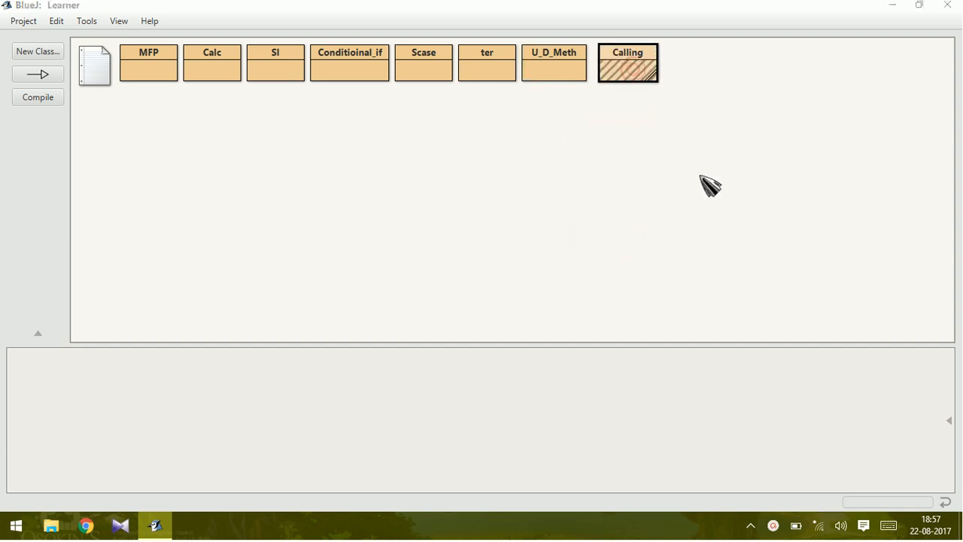
# - Open the Calling editor and write an empty 'class Calling' declaration
pyautogui.doubleClick(628, 63)
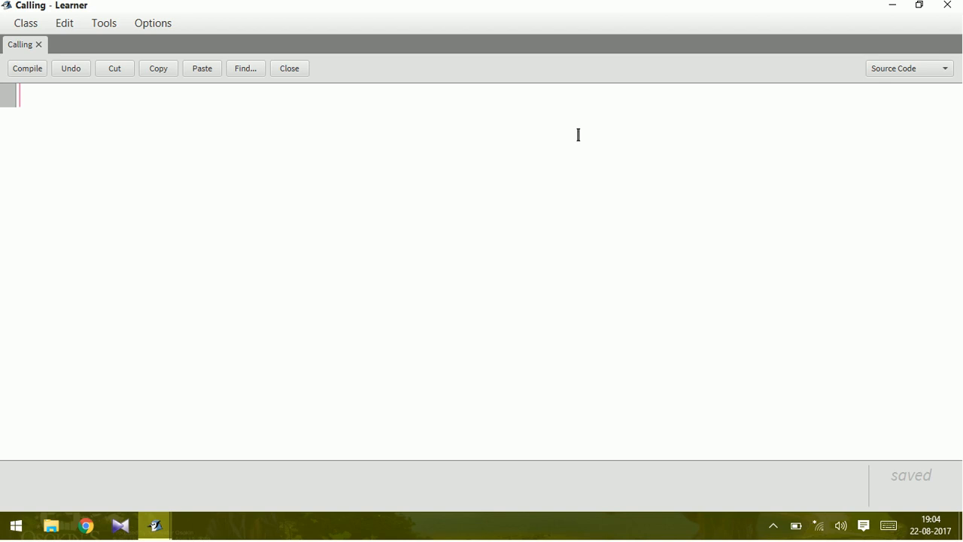
pyautogui.write('class')
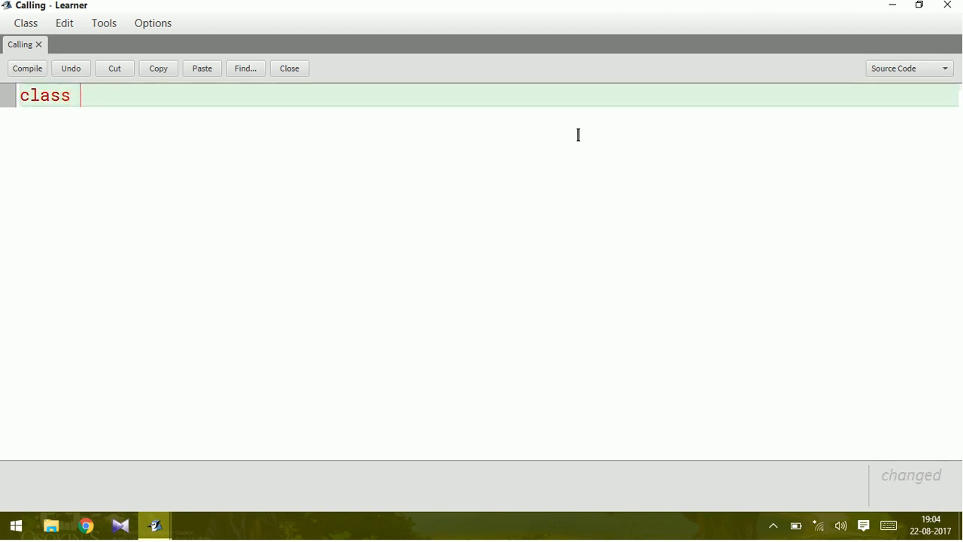
pyautogui.write('Calling')
pyautogui.write('{}')
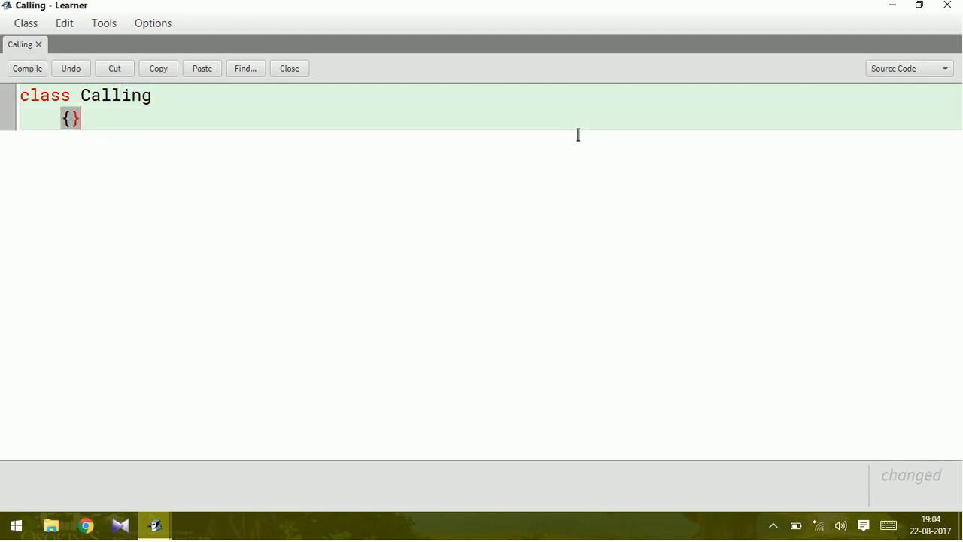
pyautogui.press('Return')
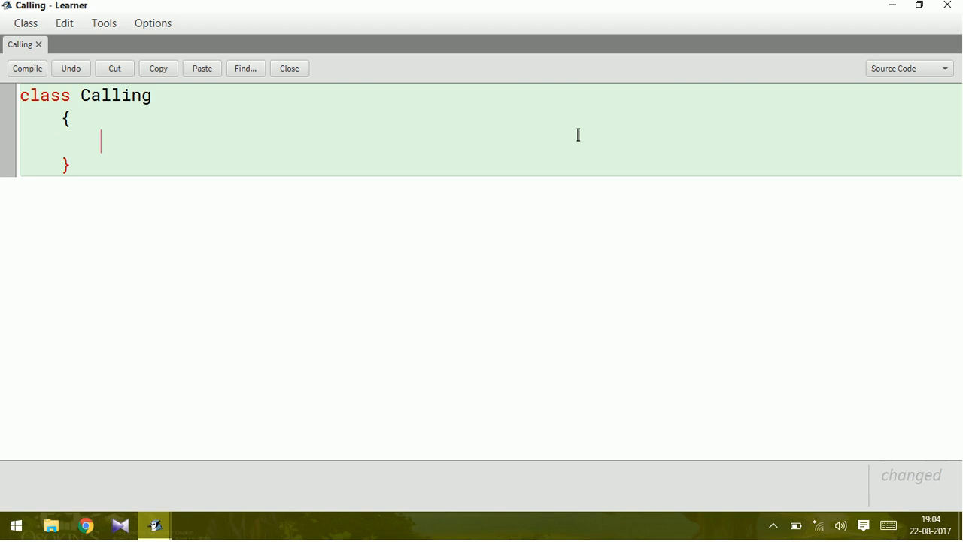
# - Write an empty 'public static void vol(int l, int b, int h)' method inside Calling
pyautogui.write('sta')
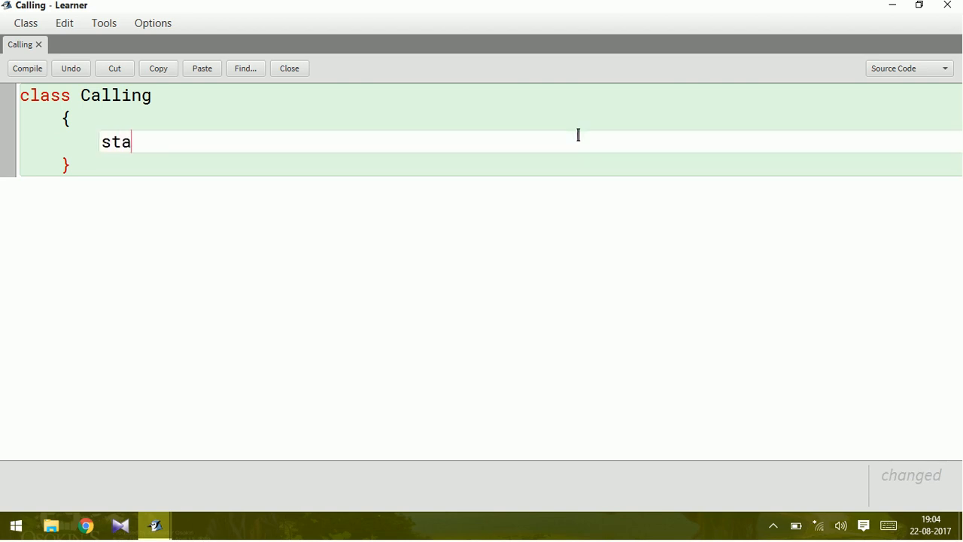
pyautogui.write('pub')
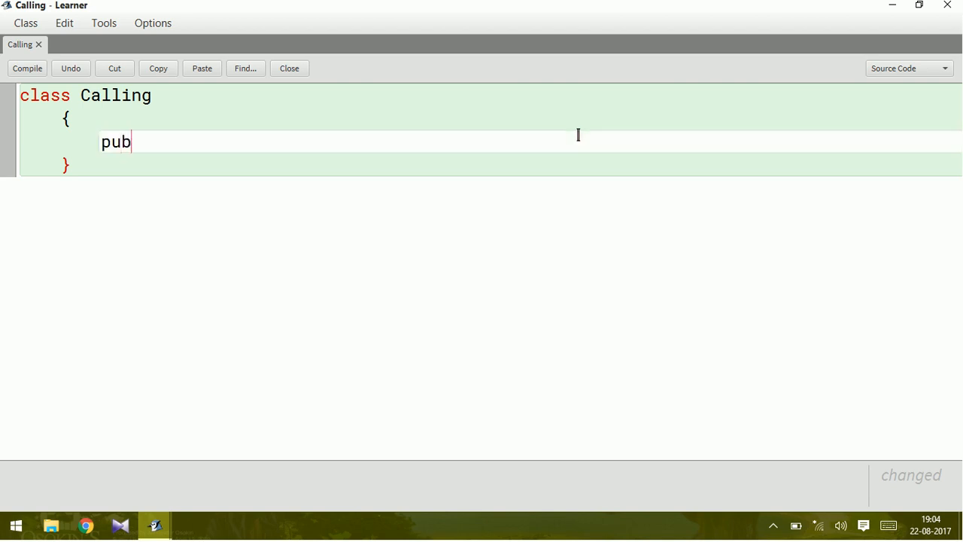
pyautogui.write('lic static void')
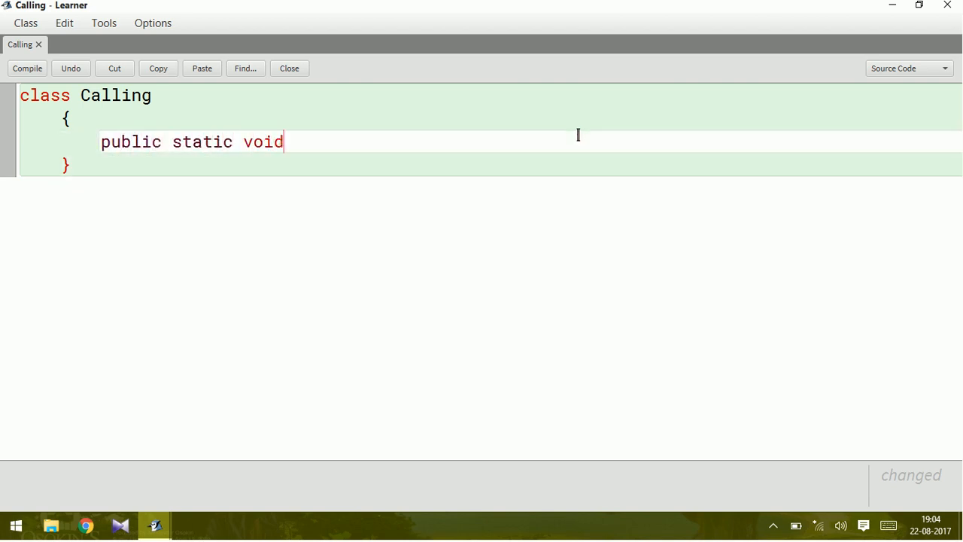
pyautogui.write('v')
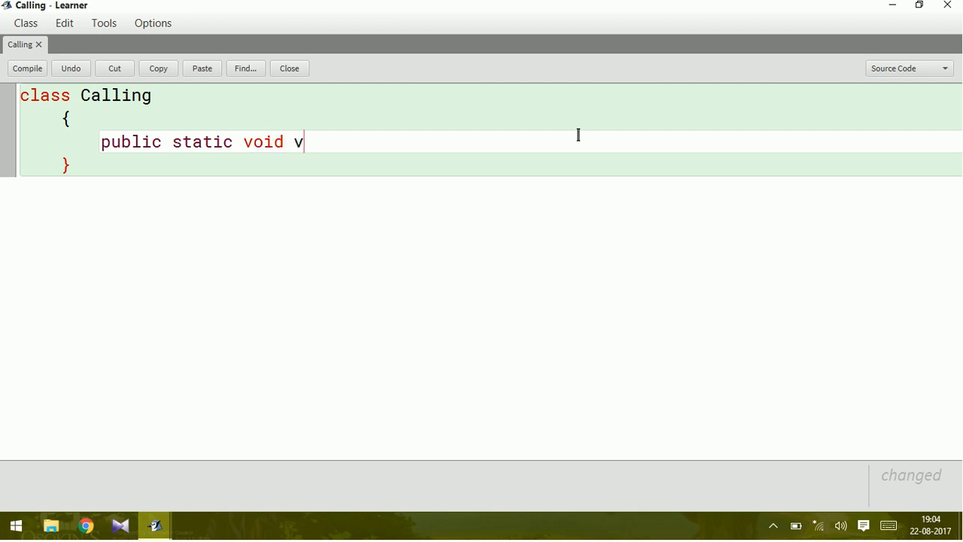
pyautogui.write('ol (')
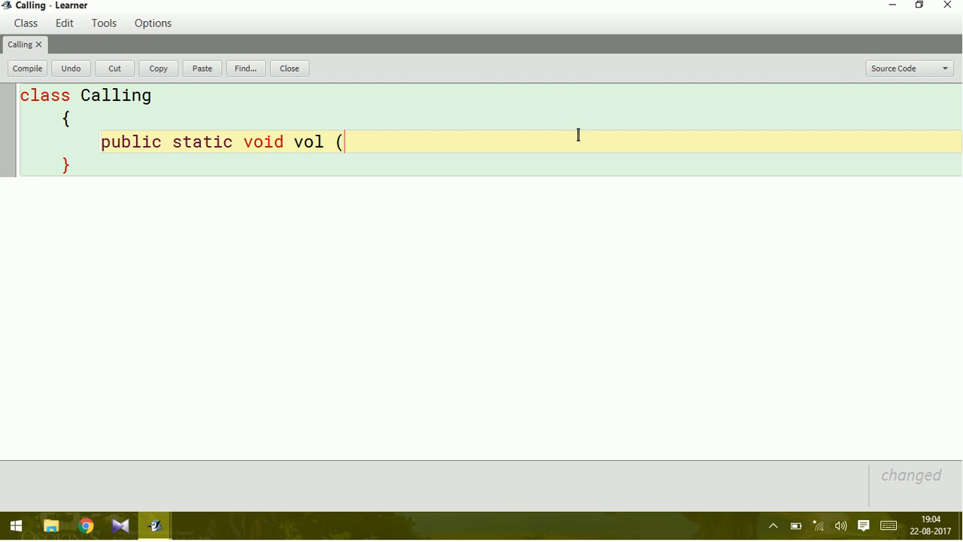
pyautogui.write('int')
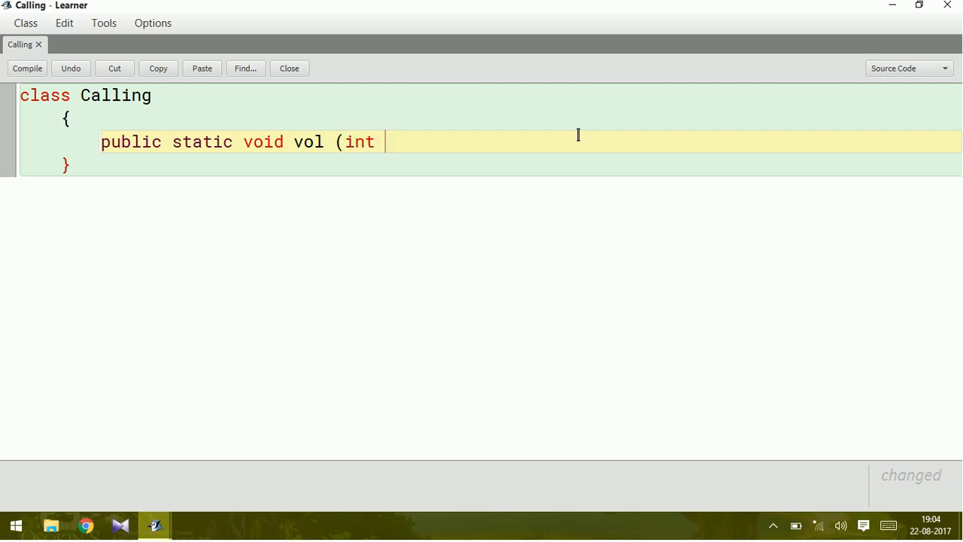
pyautogui.write('l, int')
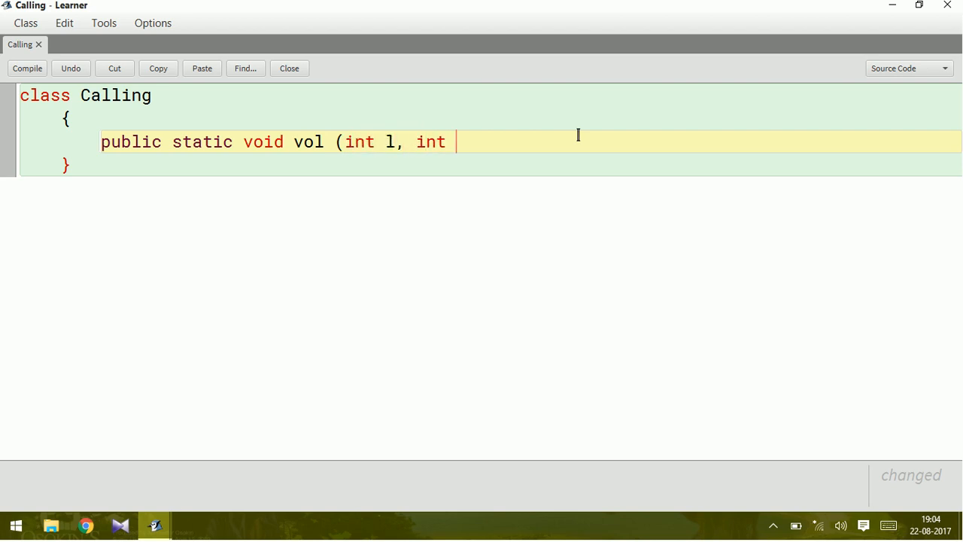
pyautogui.write('b,')
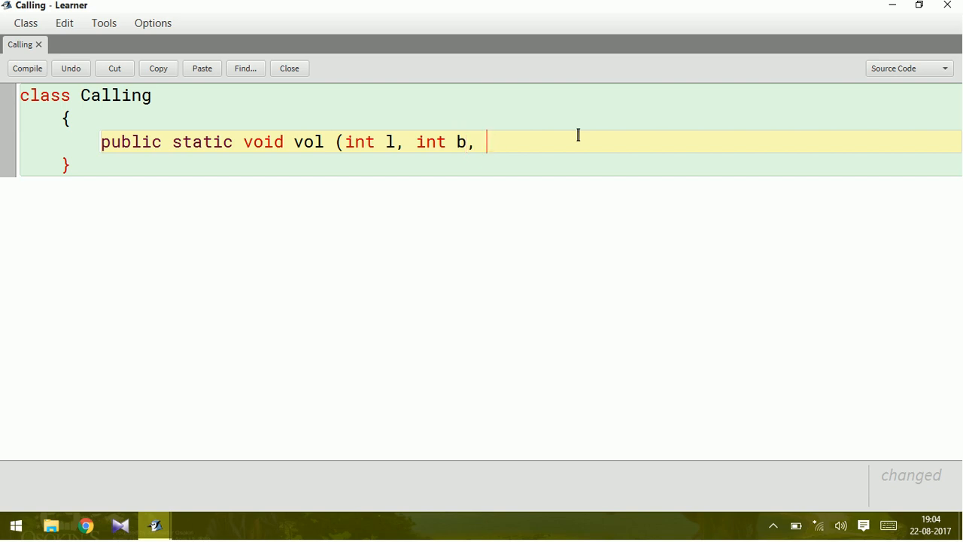
pyautogui.write('int h')
pyautogui.write('{')
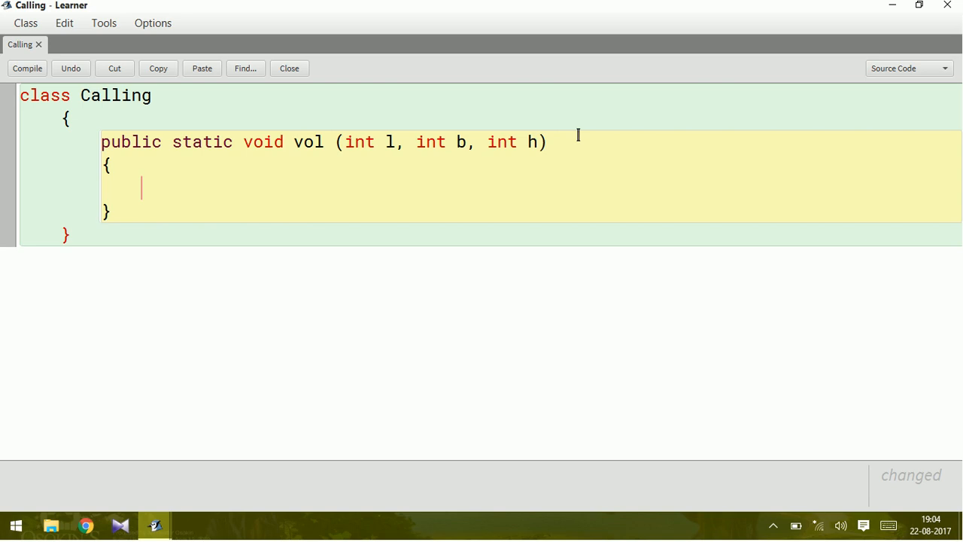
# - Write 'int v = l*b*h;' in the vol method body
pyautogui.write('int')
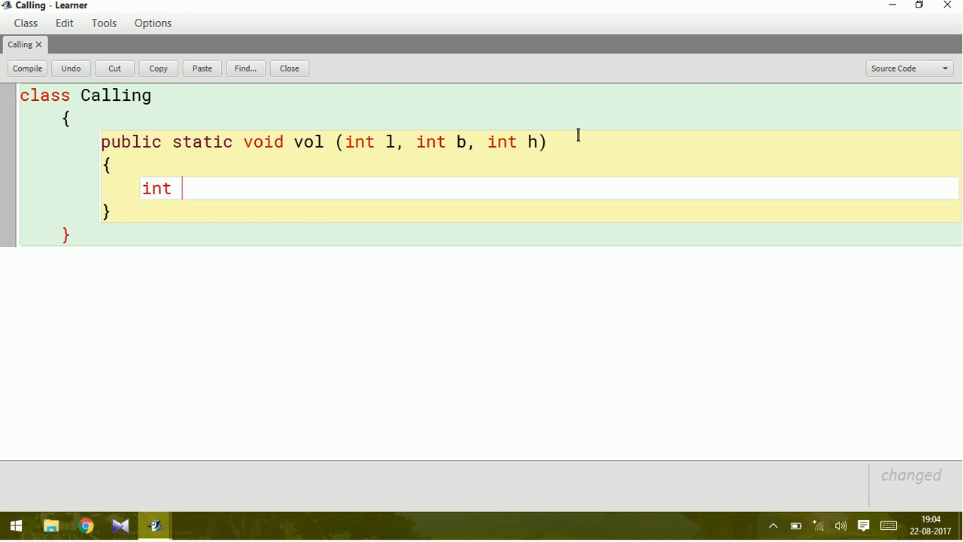
pyautogui.write('v')
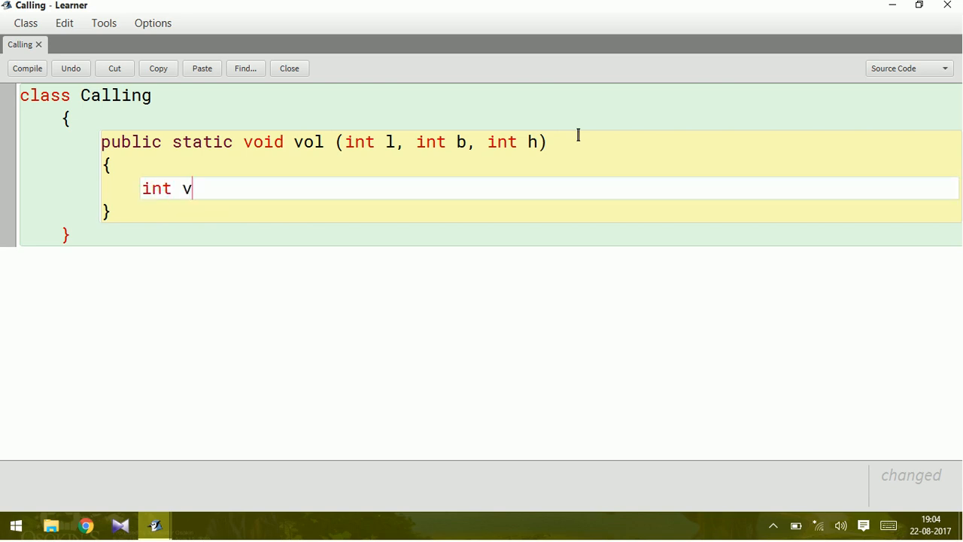
pyautogui.write('= l*')
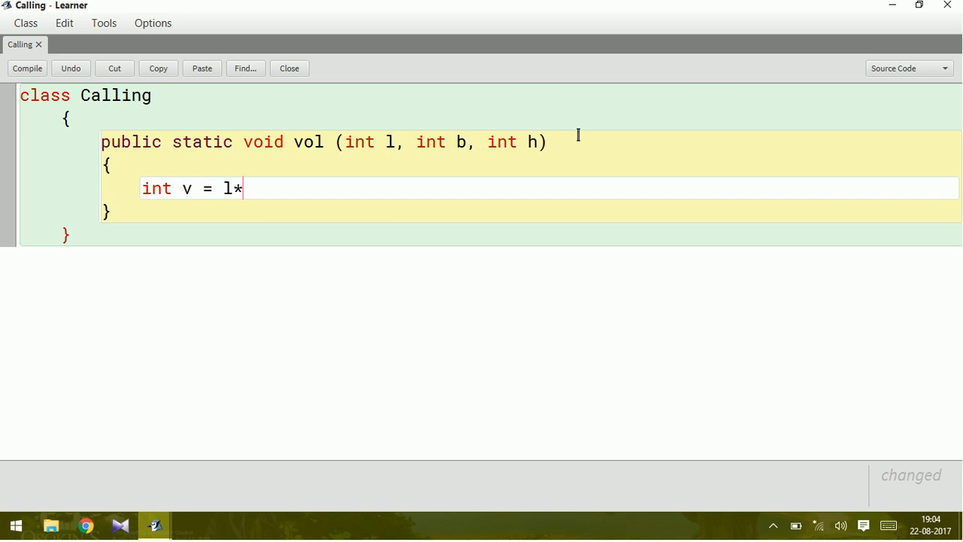
pyautogui.write('b*h')
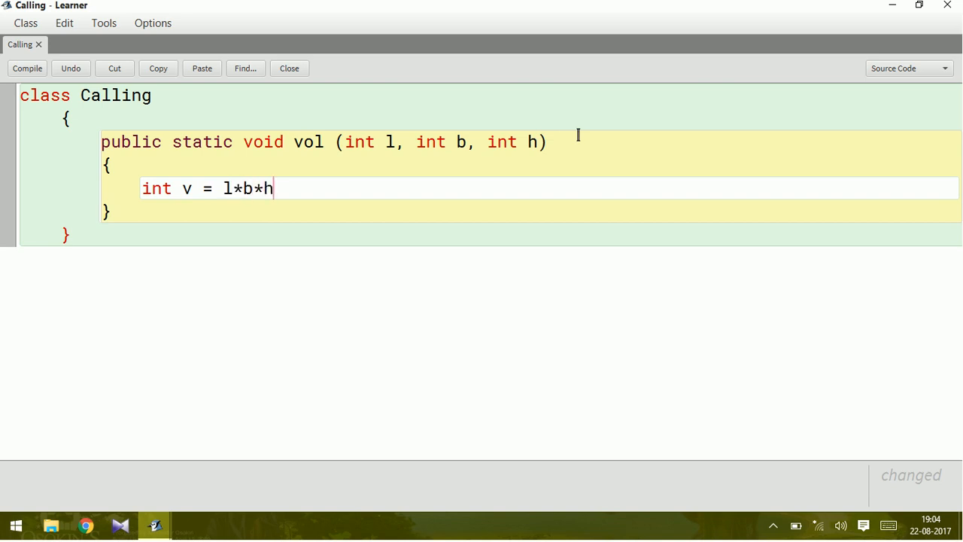
pyautogui.write(';')
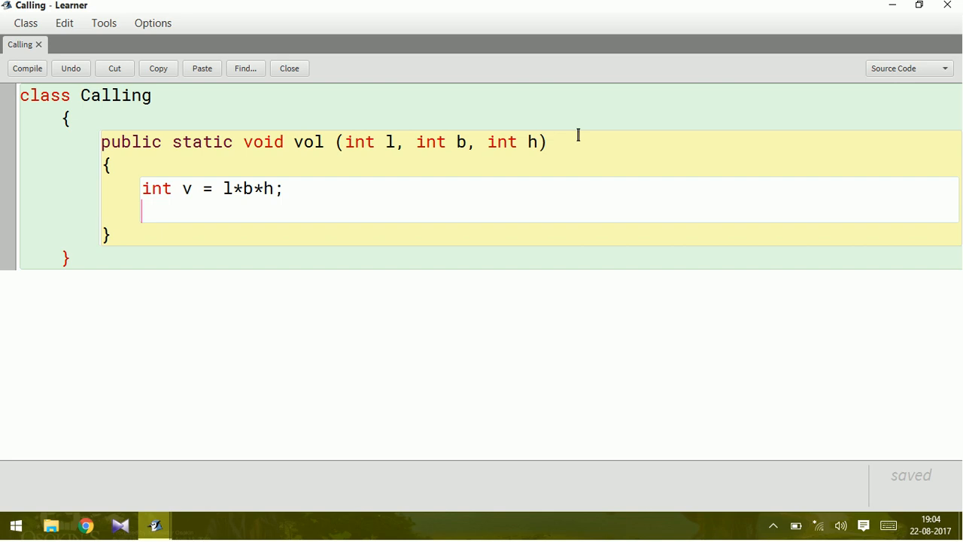
# - Add System.out.println("Volume = " + v); and start a new line after vol
pyautogui.write('System.')
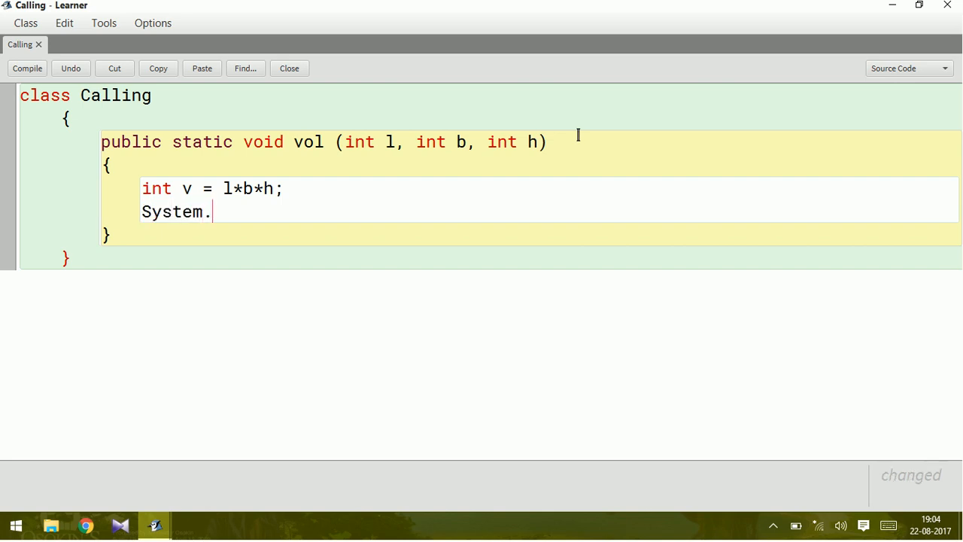
pyautogui.write('out.println')
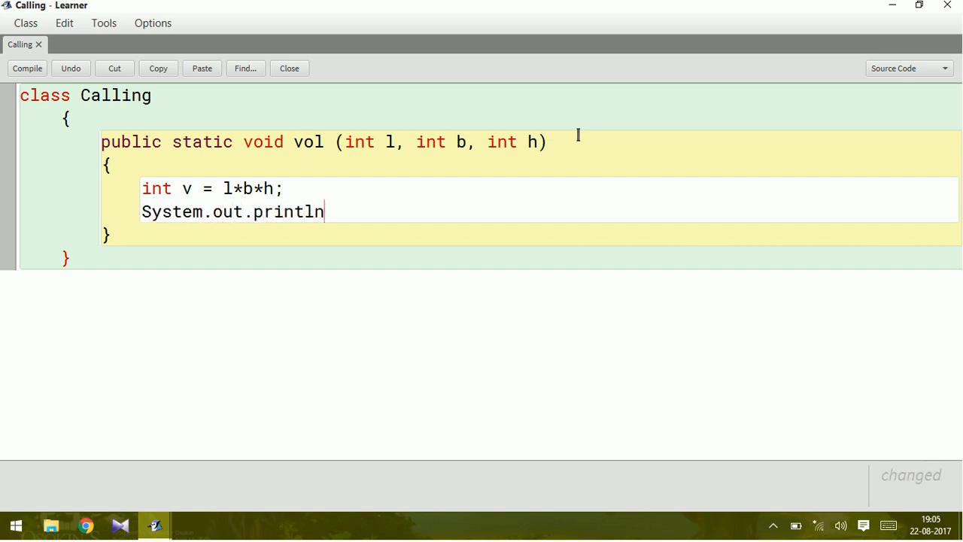
pyautogui.write('();')
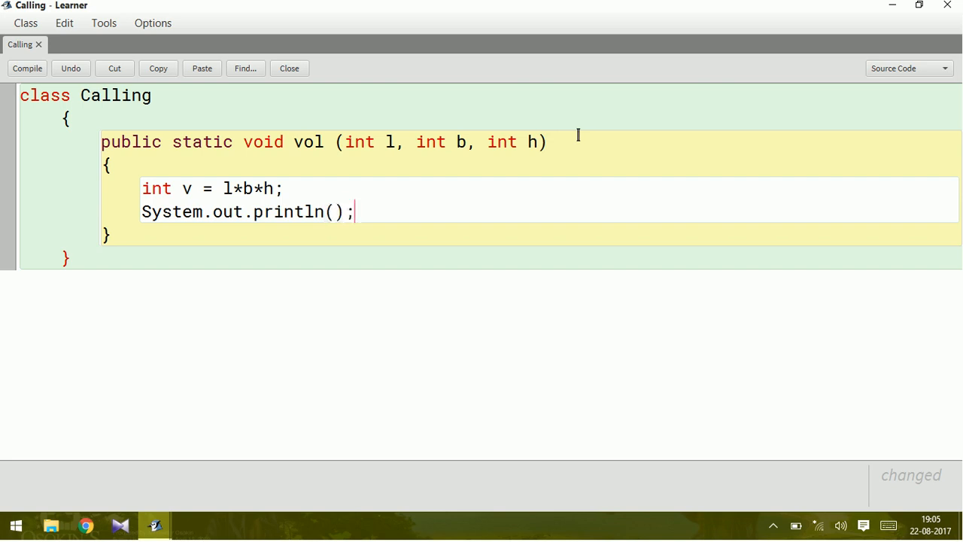
pyautogui.write('""')
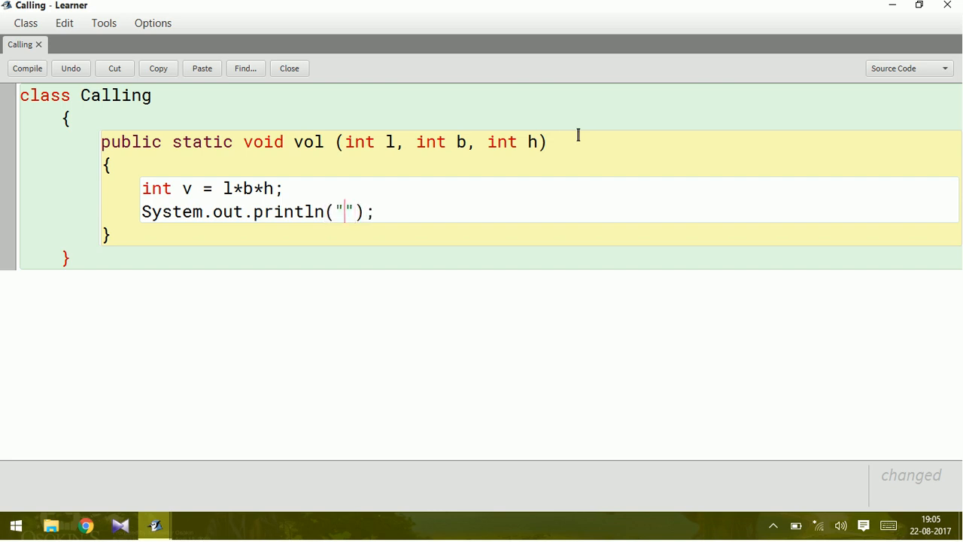
pyautogui.write('Volume')
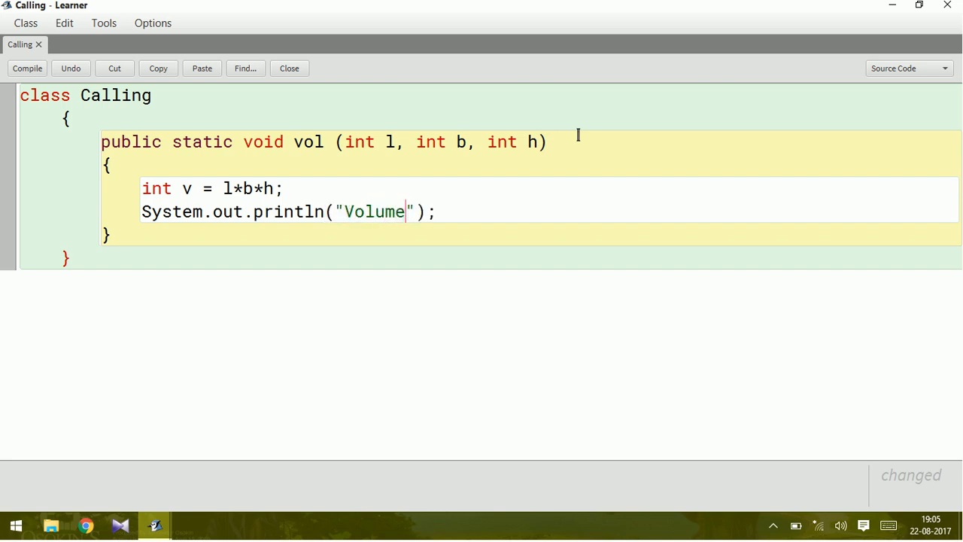
pyautogui.write('=')
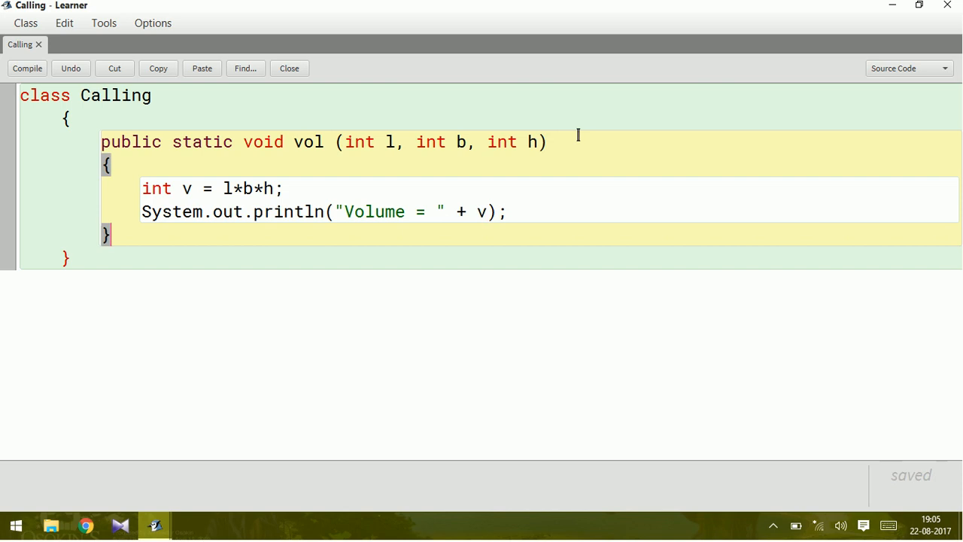
pyautogui.press('Return')
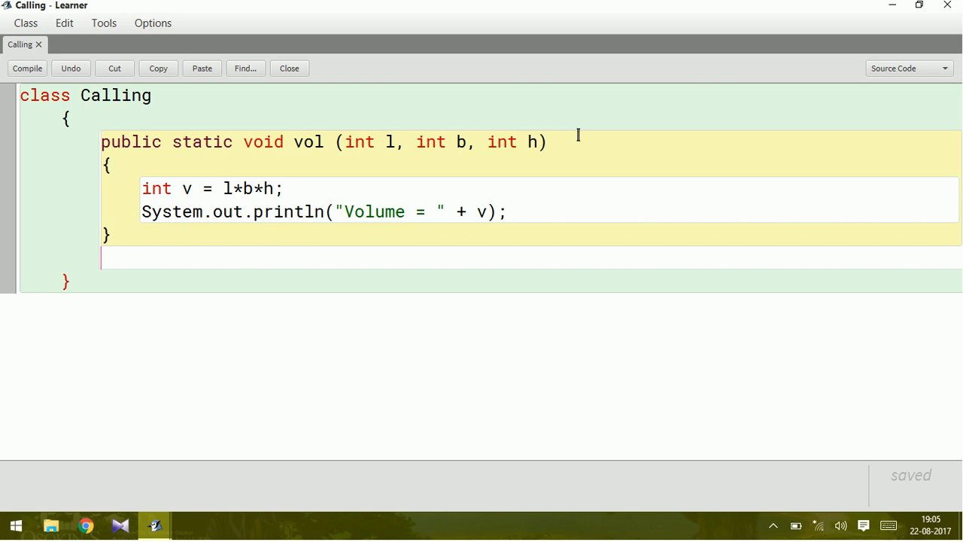
# - Write 'public static void main(String [] args)' below vol and place the cursor in its body
pyautogui.write('public stat')
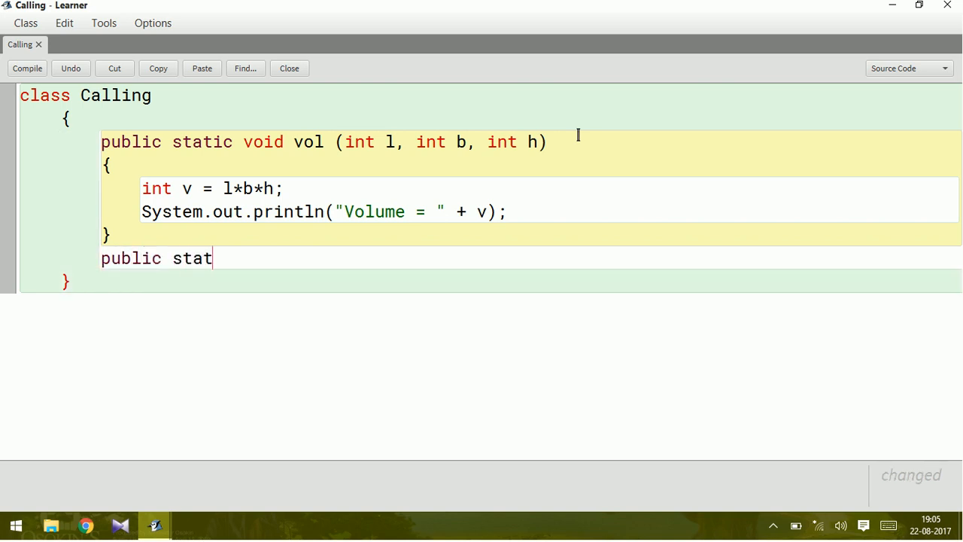
pyautogui.write('ic void main(')
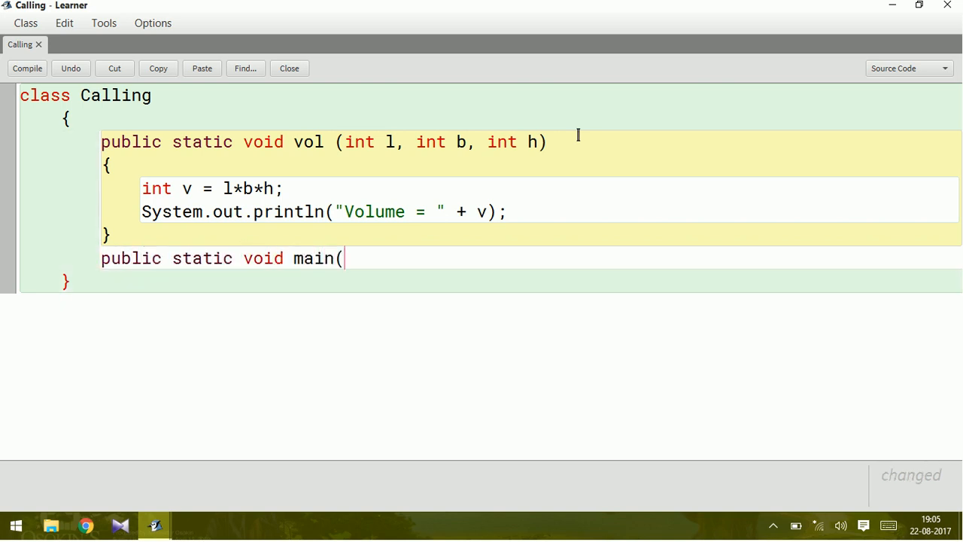
pyautogui.write('String []')
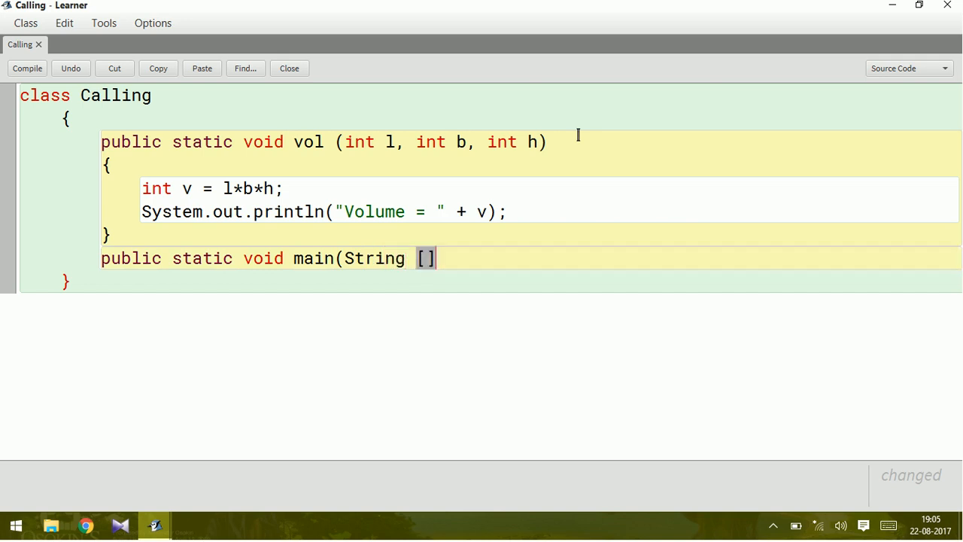
pyautogui.write('args')
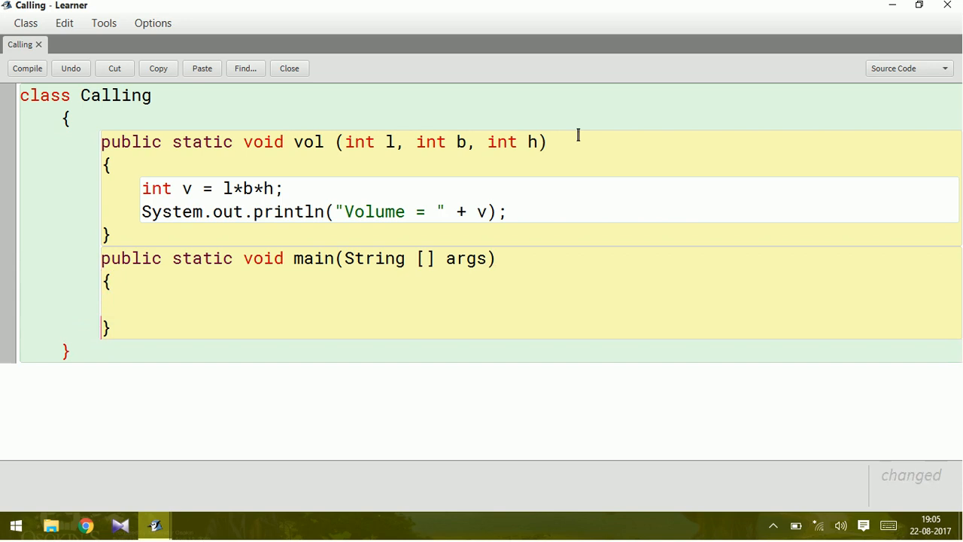
pyautogui.click(141, 305)
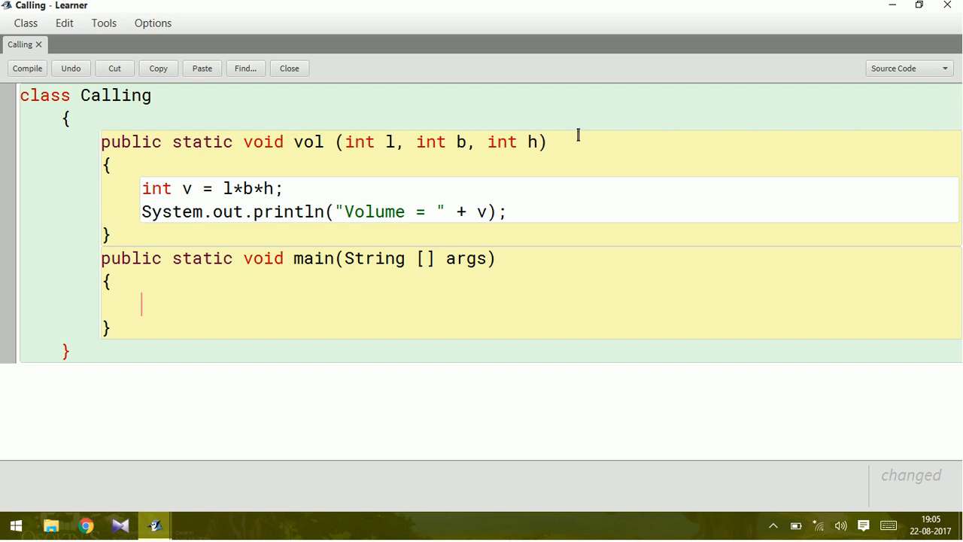
# - Write 'Calling object = new Calling();' in main and begin the next line with object
pyautogui.write('Call')
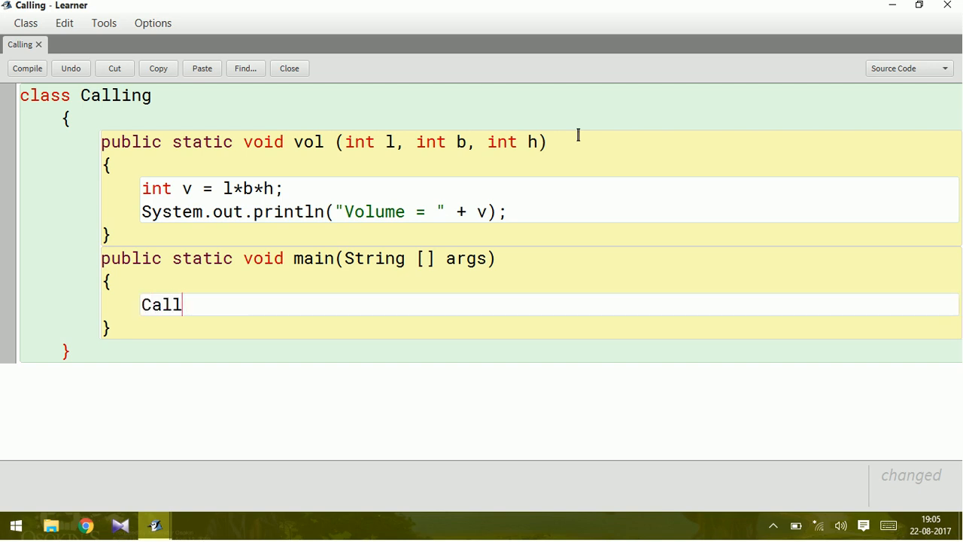
pyautogui.write('ing')
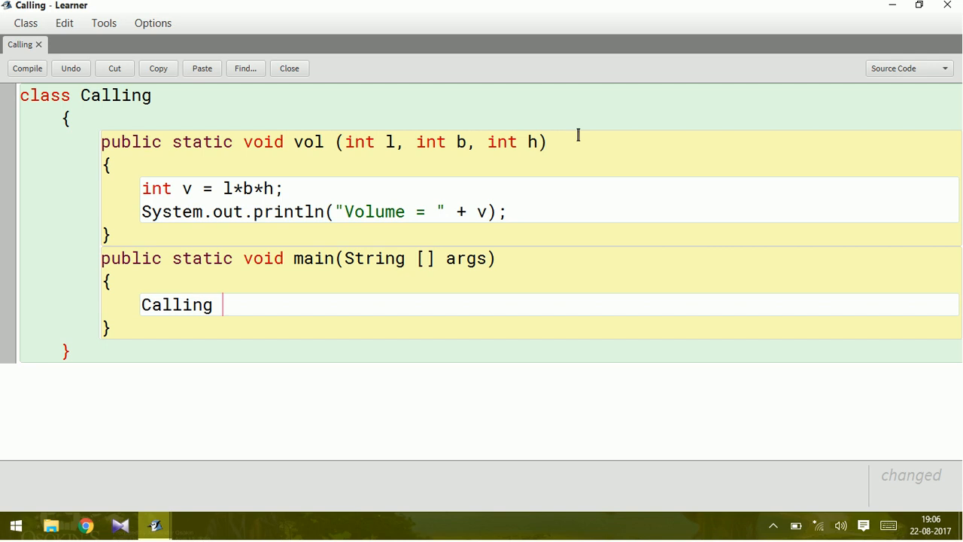
pyautogui.write('obj')
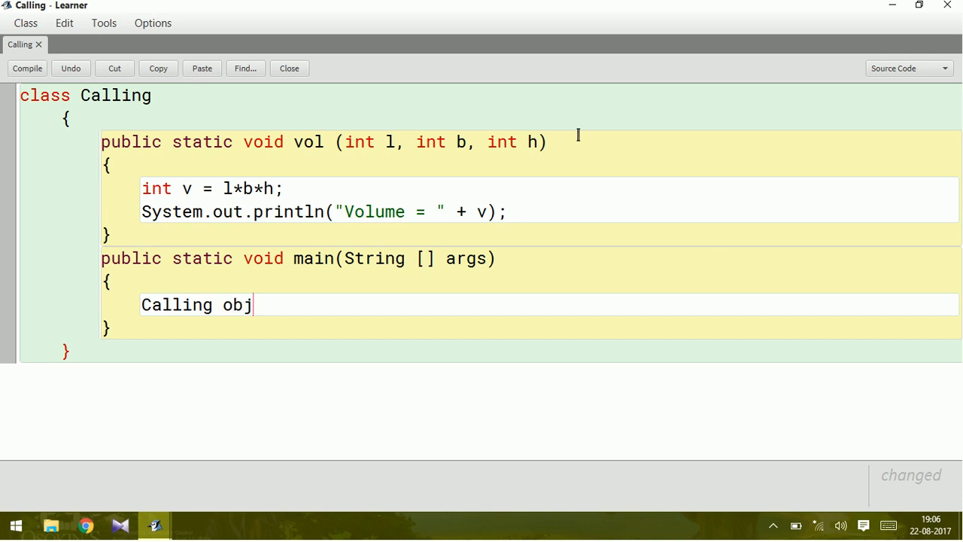
pyautogui.write('ect =')
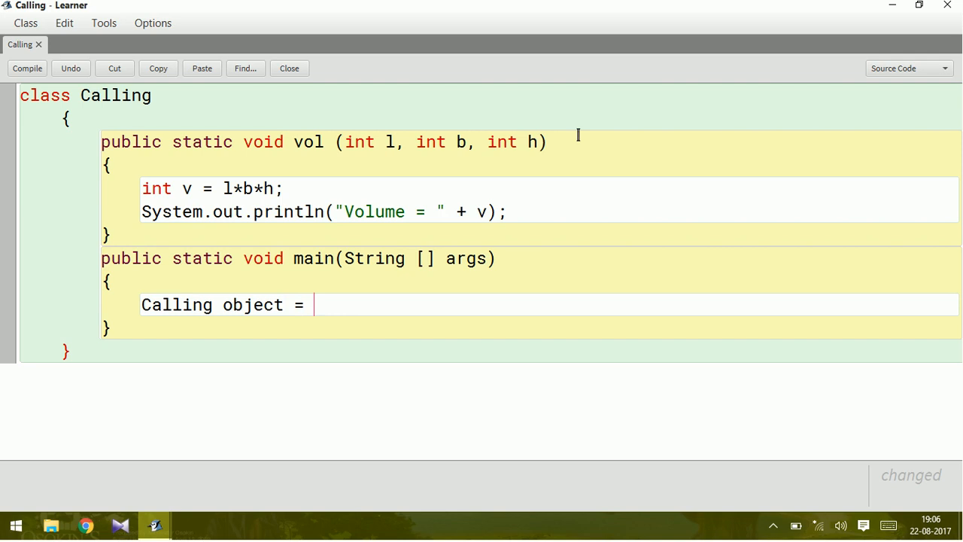
pyautogui.write('new')
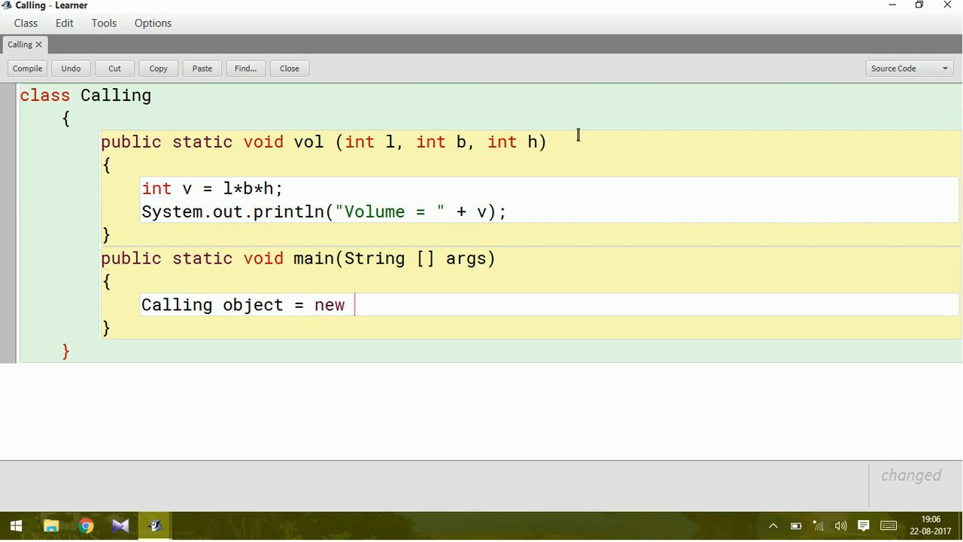
pyautogui.write('Callin')
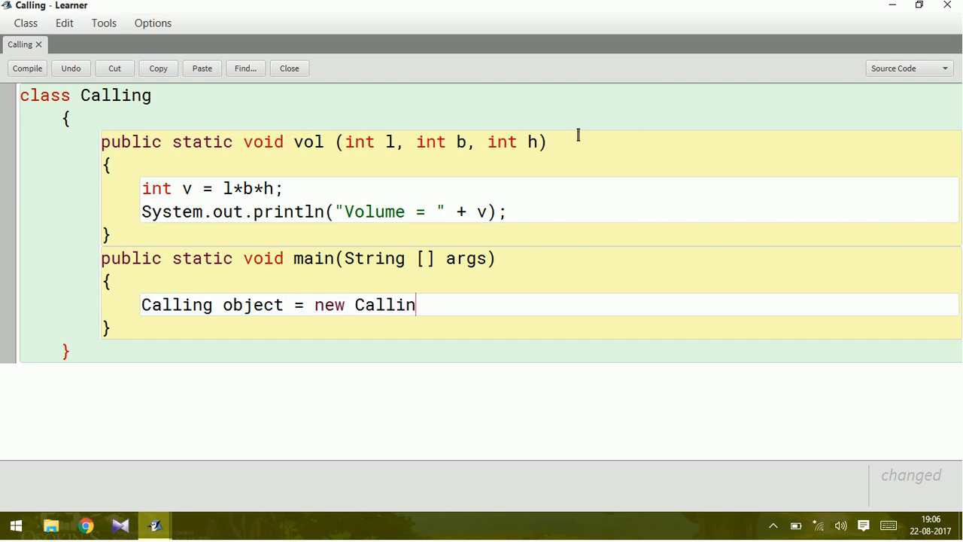
pyautogui.write('g();')
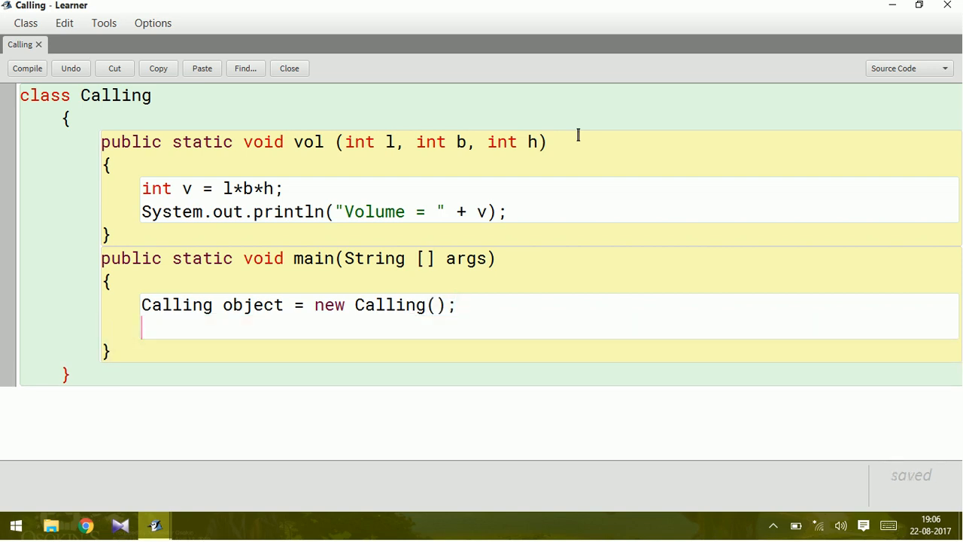
pyautogui.write('object')
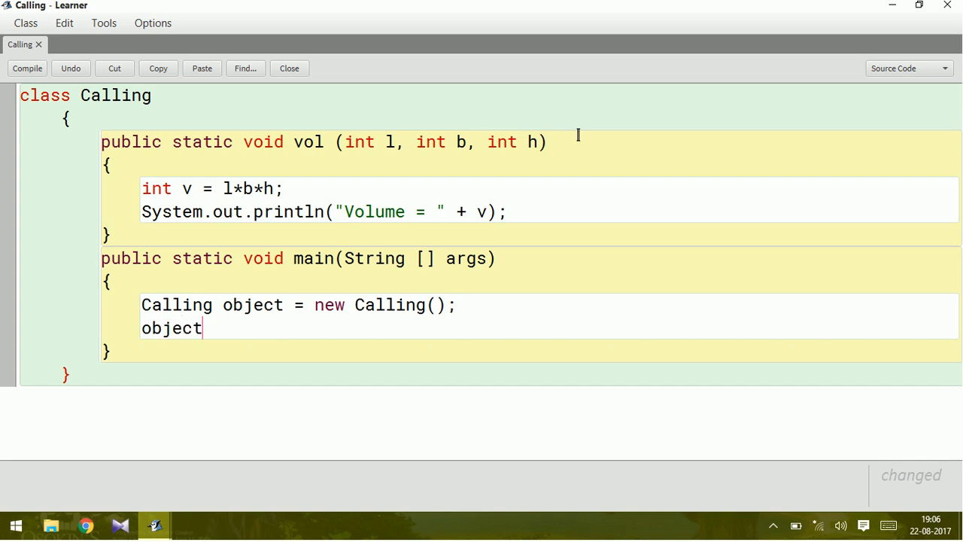
# - Complete 'object.vol(15, 20, 10);' in main and select its three arguments
pyautogui.write('.')
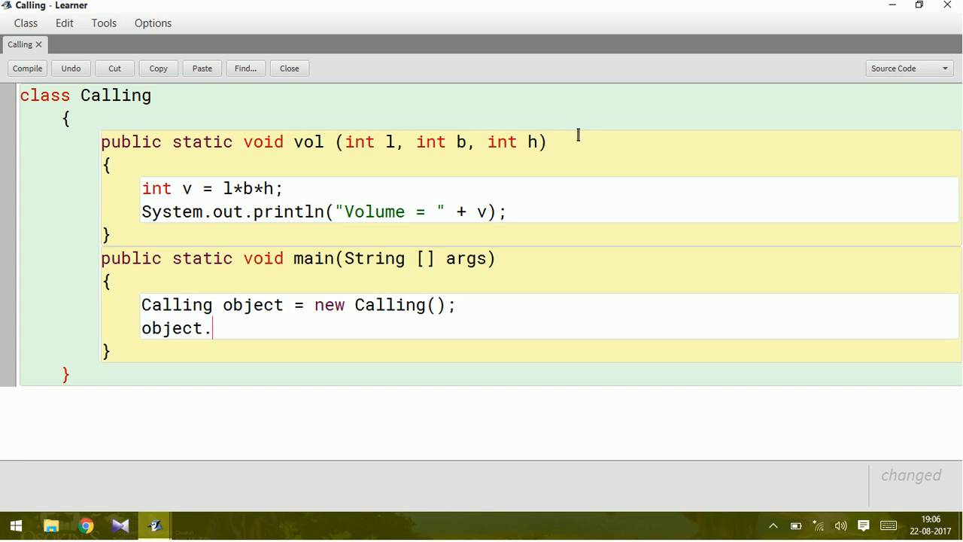
pyautogui.write('vol(')
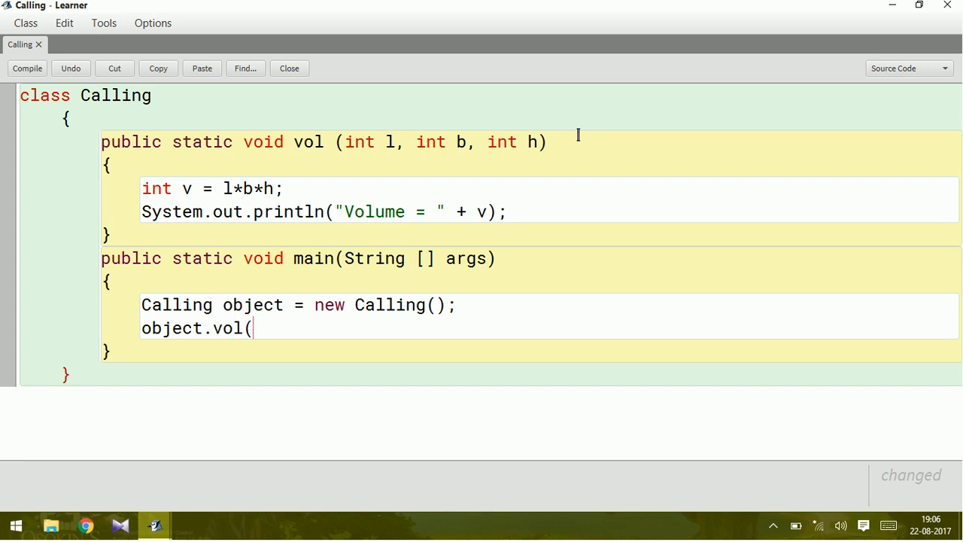
pyautogui.write(')')
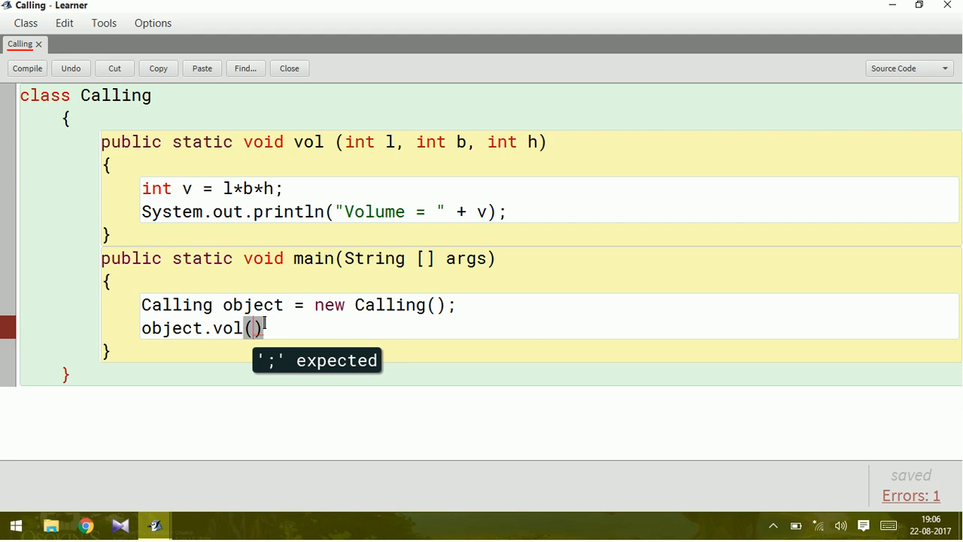
pyautogui.write('15.')
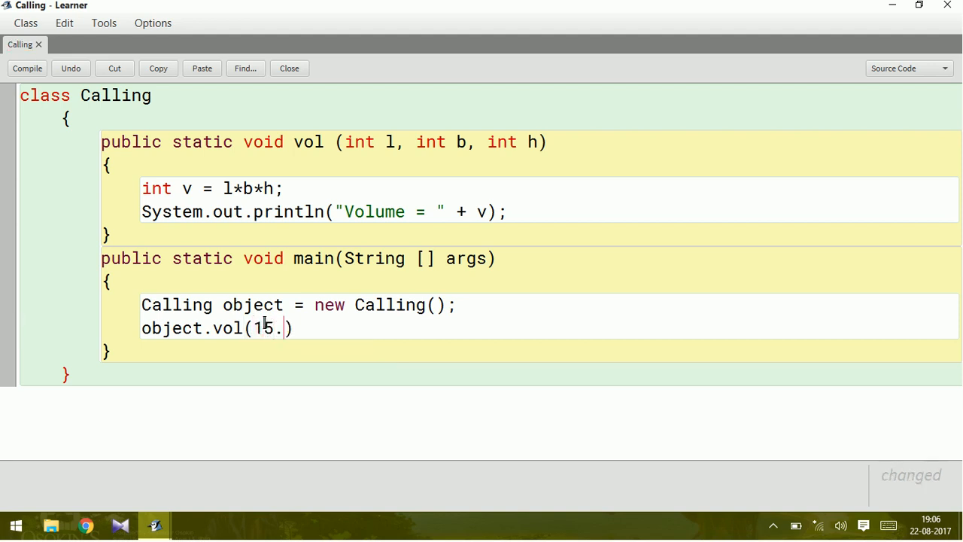
pyautogui.write(', 20, 10')
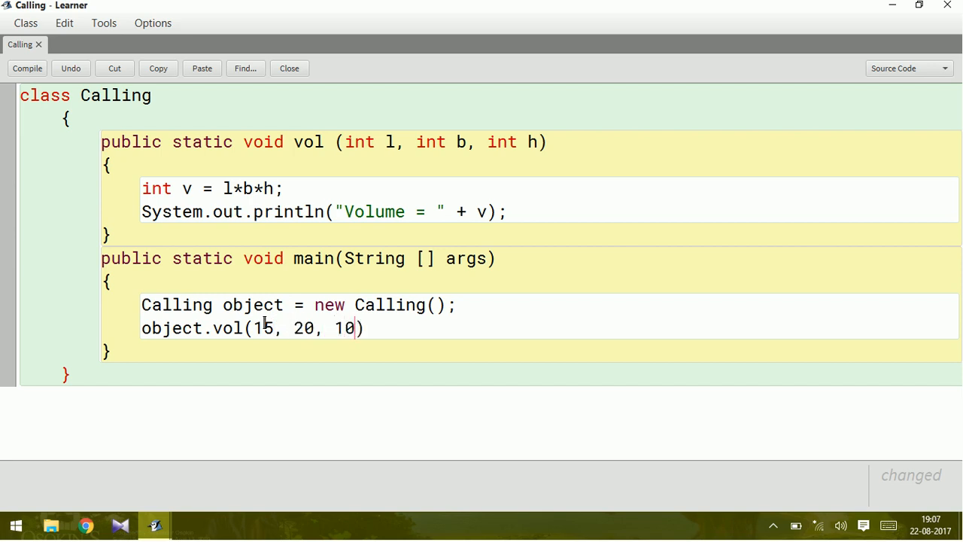
pyautogui.write(';')
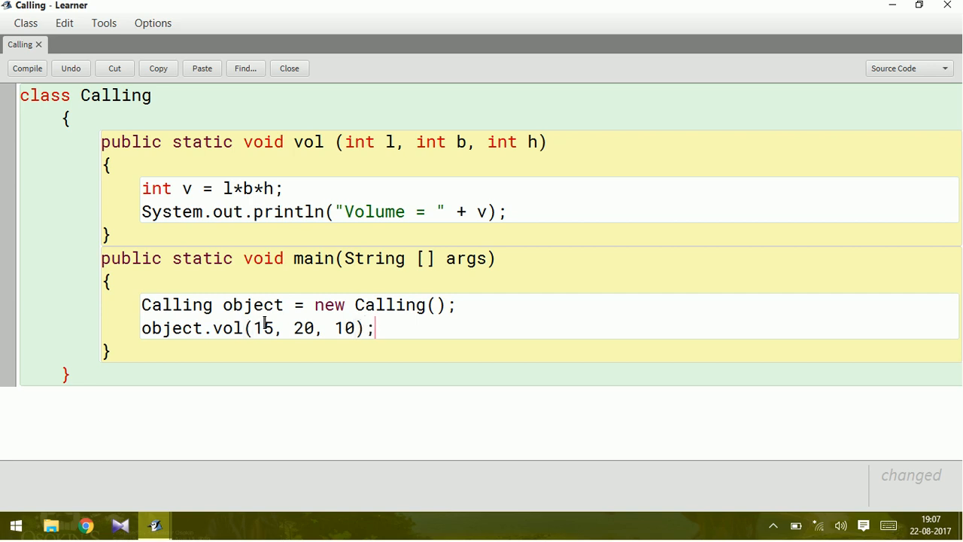
pyautogui.doubleClick(262, 328)
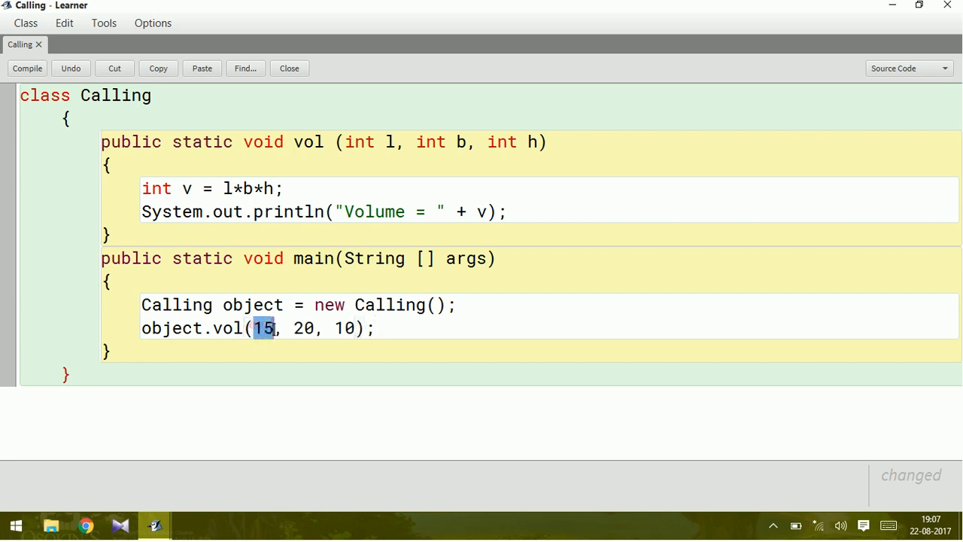
pyautogui.moveTo(263, 328); pyautogui.dragTo(353, 328)
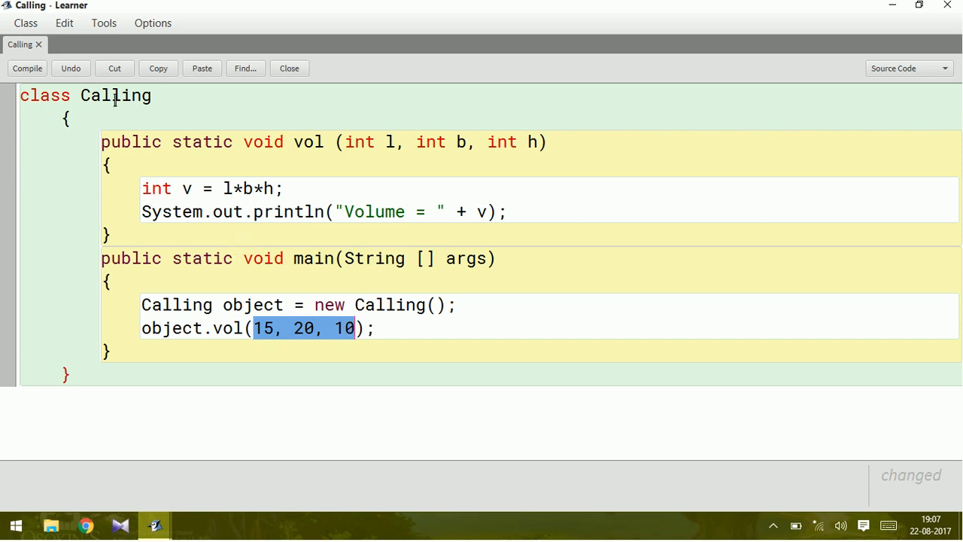
# - Compile Calling, run main with no arguments, and close the terminal showing Volume = 3000
pyautogui.click(28, 69)
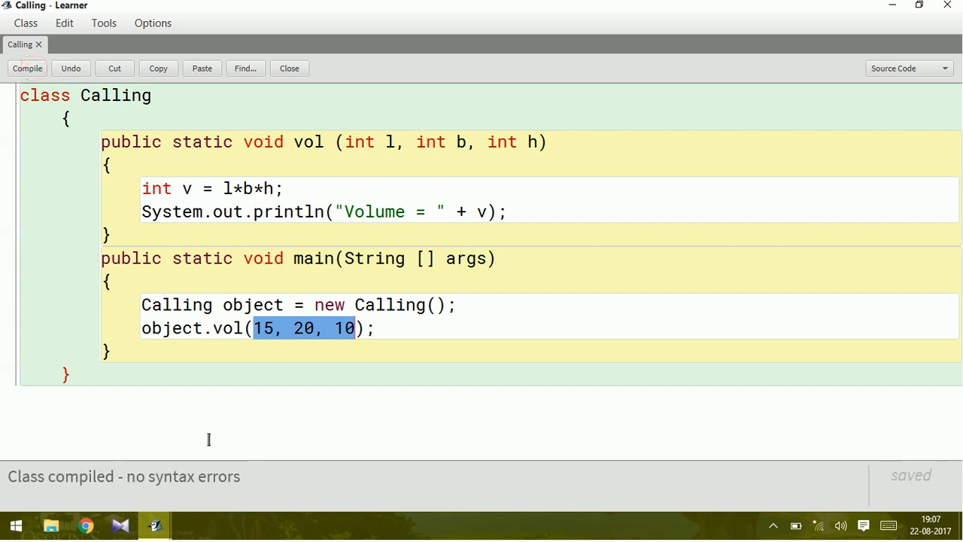
pyautogui.click(289, 68)
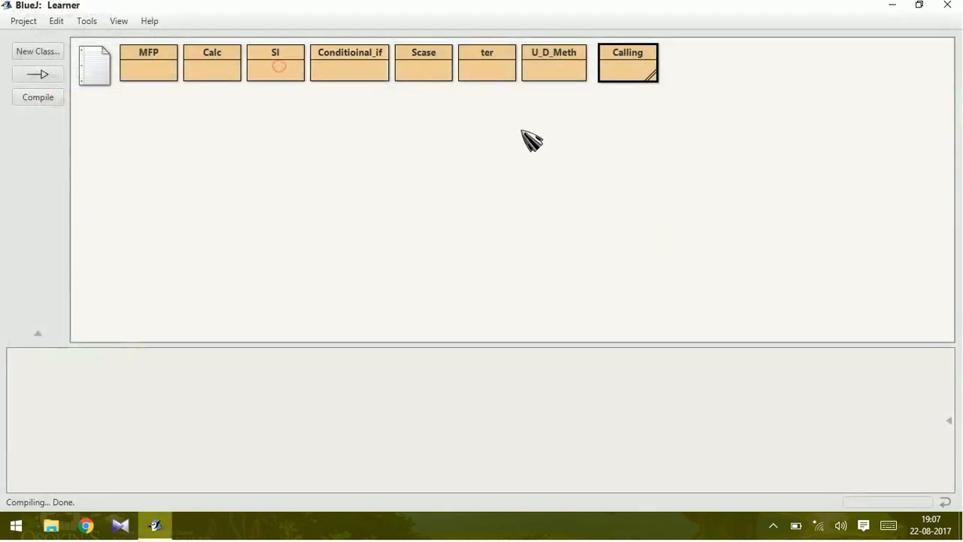
pyautogui.rightClick(628, 63)
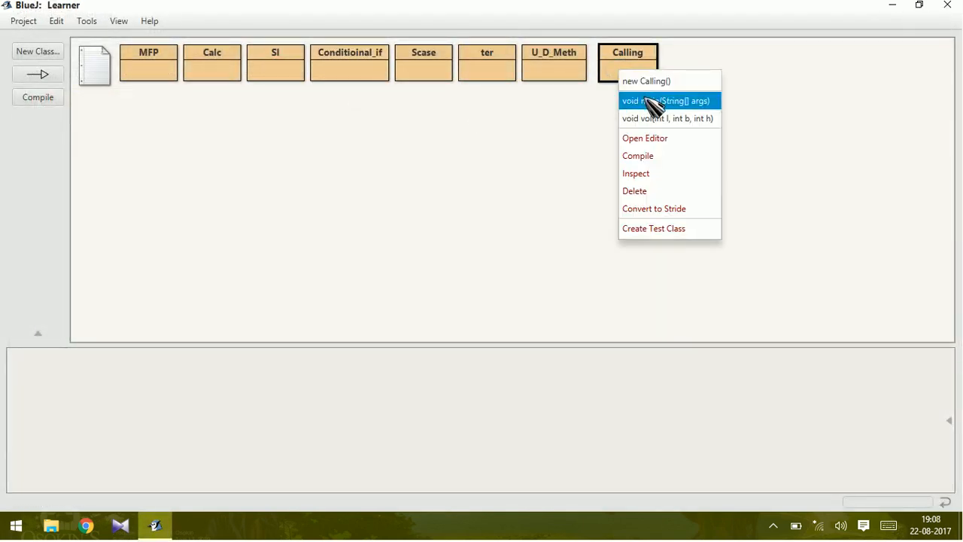
pyautogui.click(666, 100)
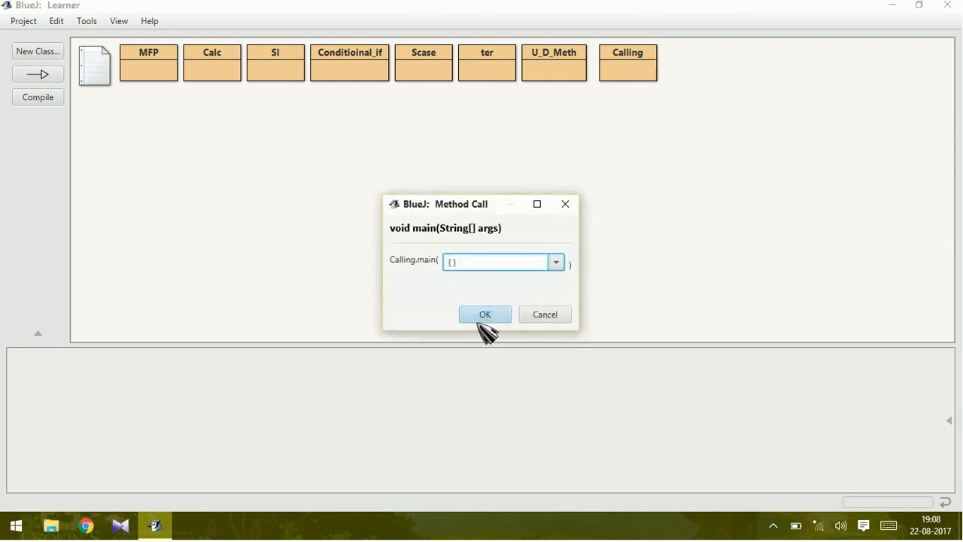
pyautogui.click(485, 314)
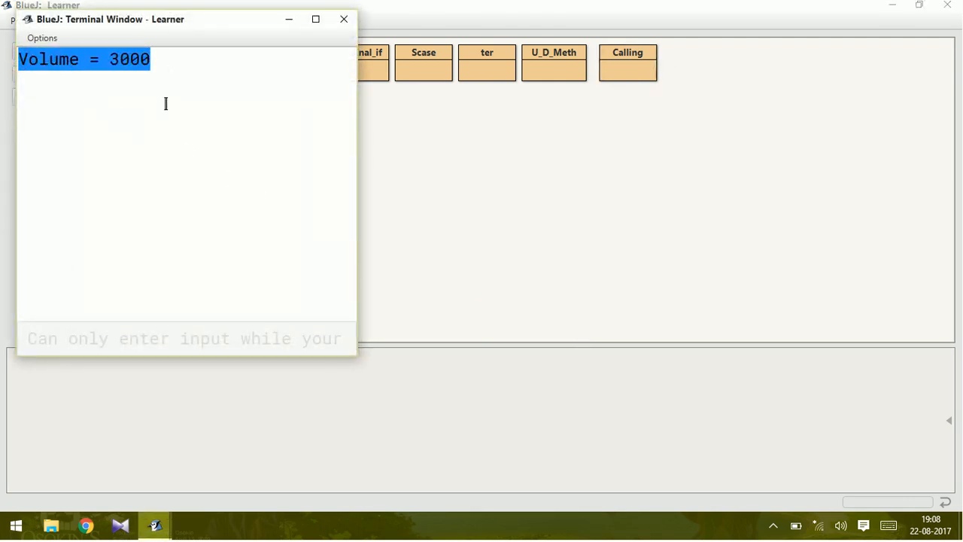
pyautogui.click(344, 19)
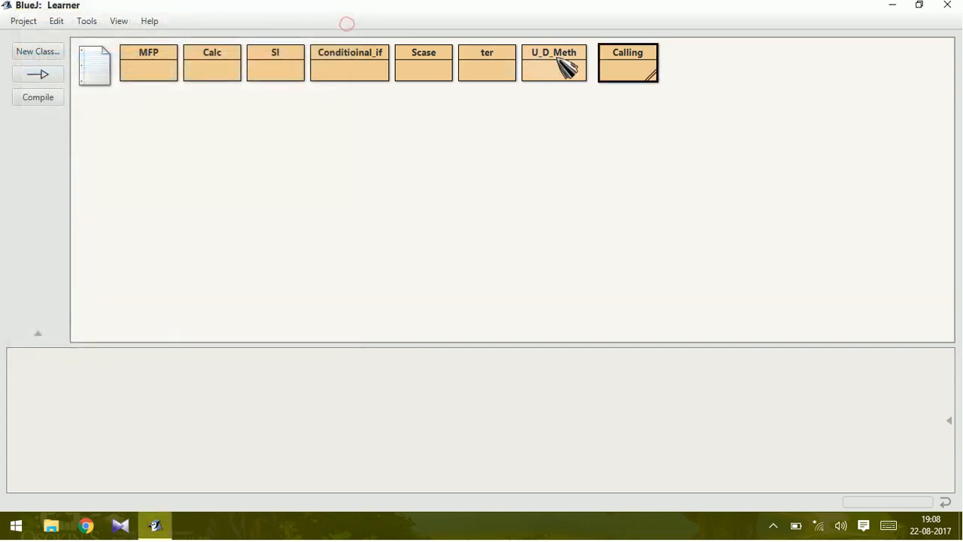
# - Reopen the Calling source and highlight the vol method and its call in main
pyautogui.doubleClick(627, 63)
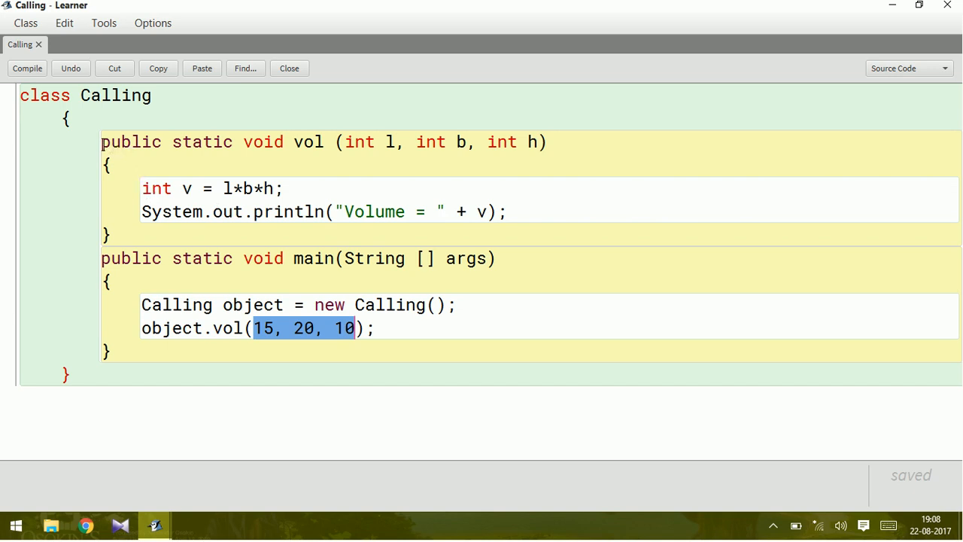
pyautogui.moveTo(102, 142); pyautogui.dragTo(508, 231)
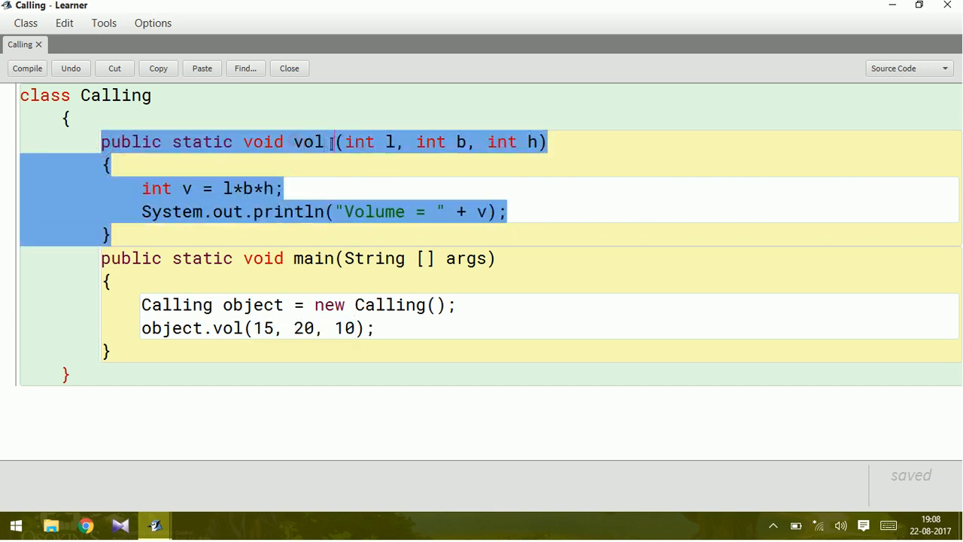
pyautogui.doubleClick(309, 141)
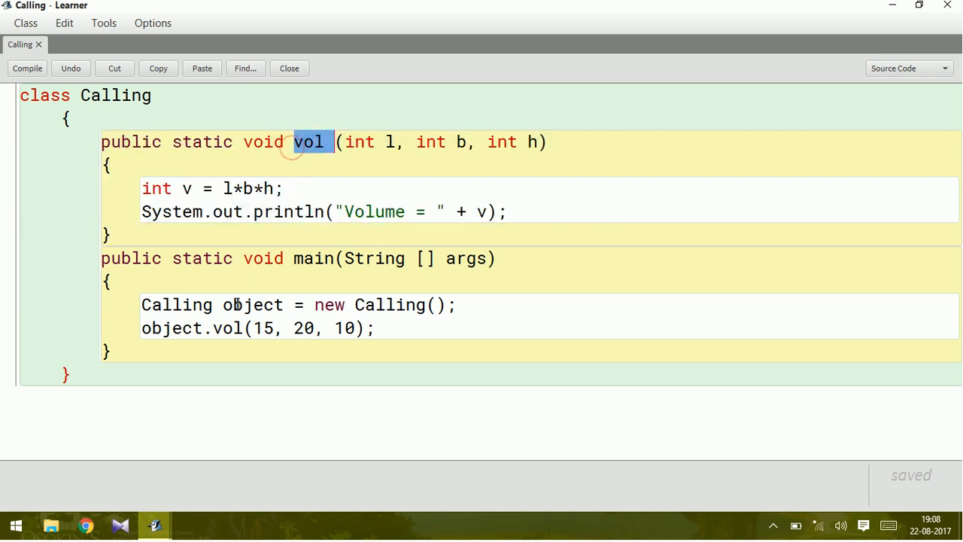
pyautogui.doubleClick(227, 327)
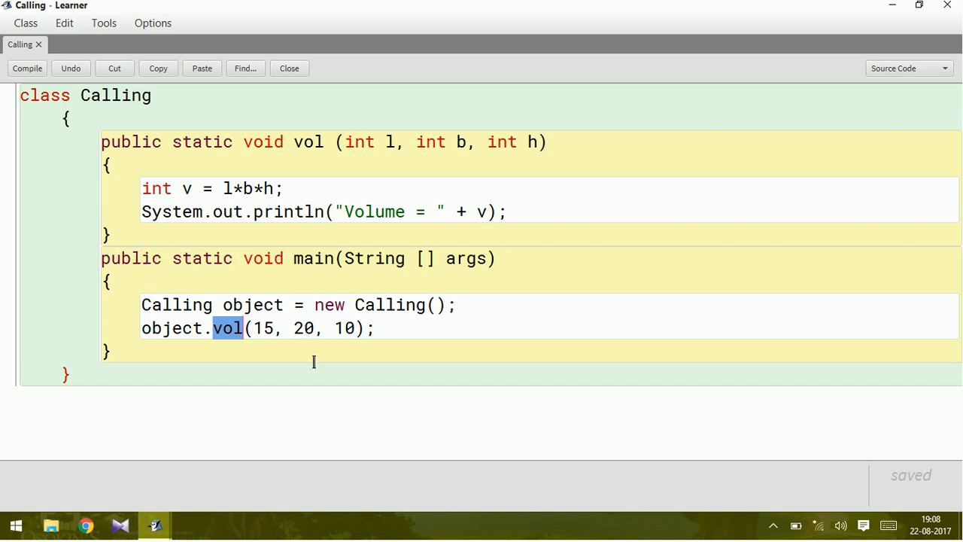
pyautogui.moveTo(342, 348)
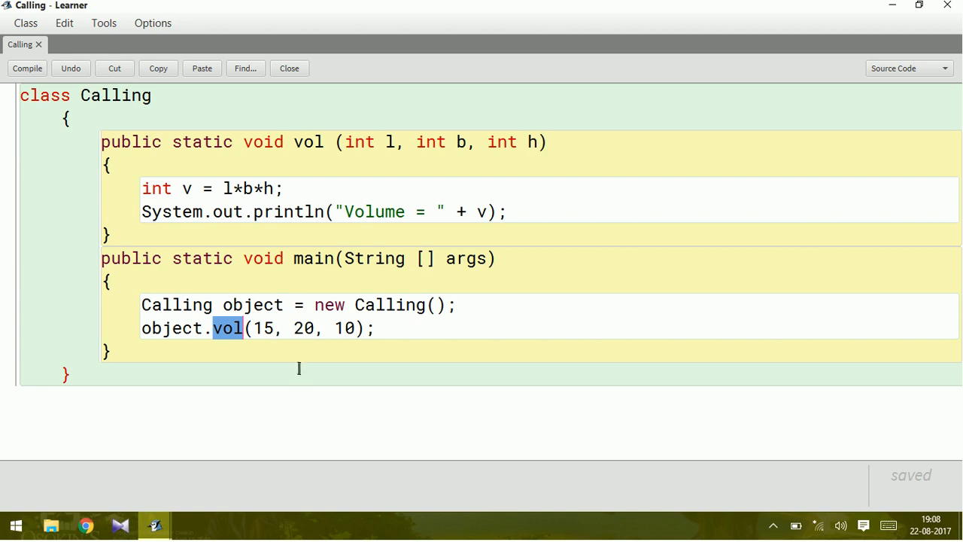
pyautogui.moveTo(305, 362)
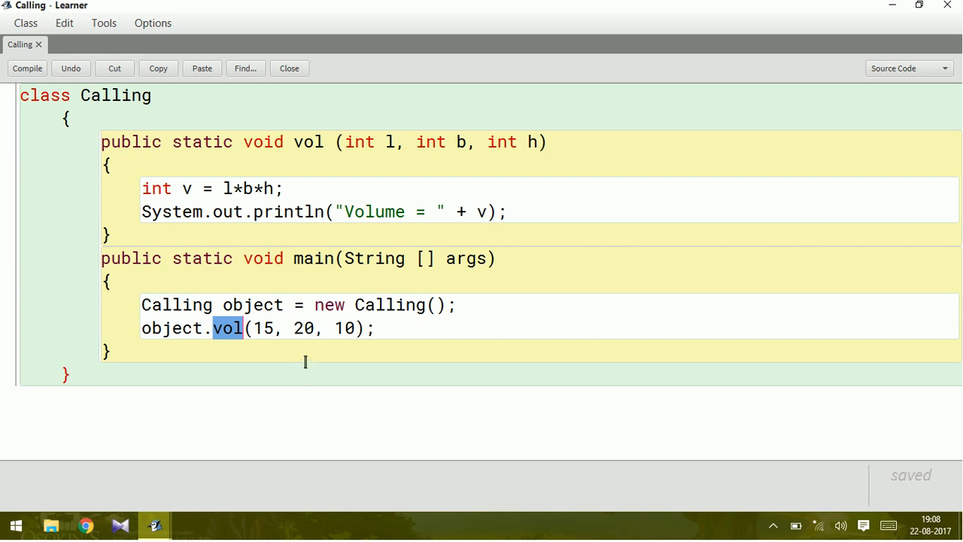